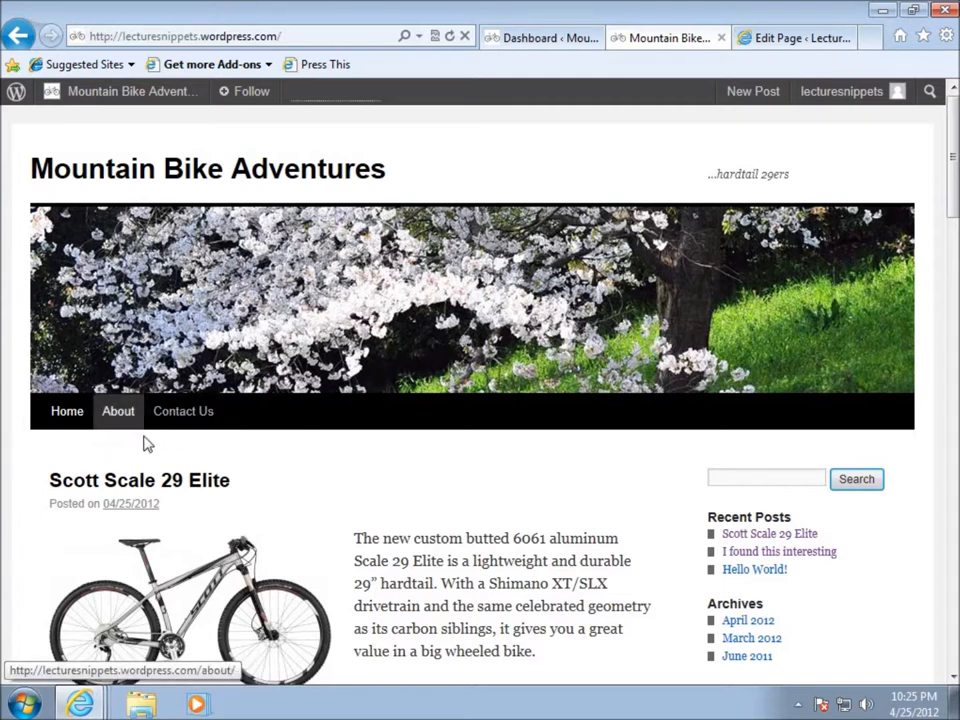
{"action": "mouse_move", "coordinate": [365, 433]}
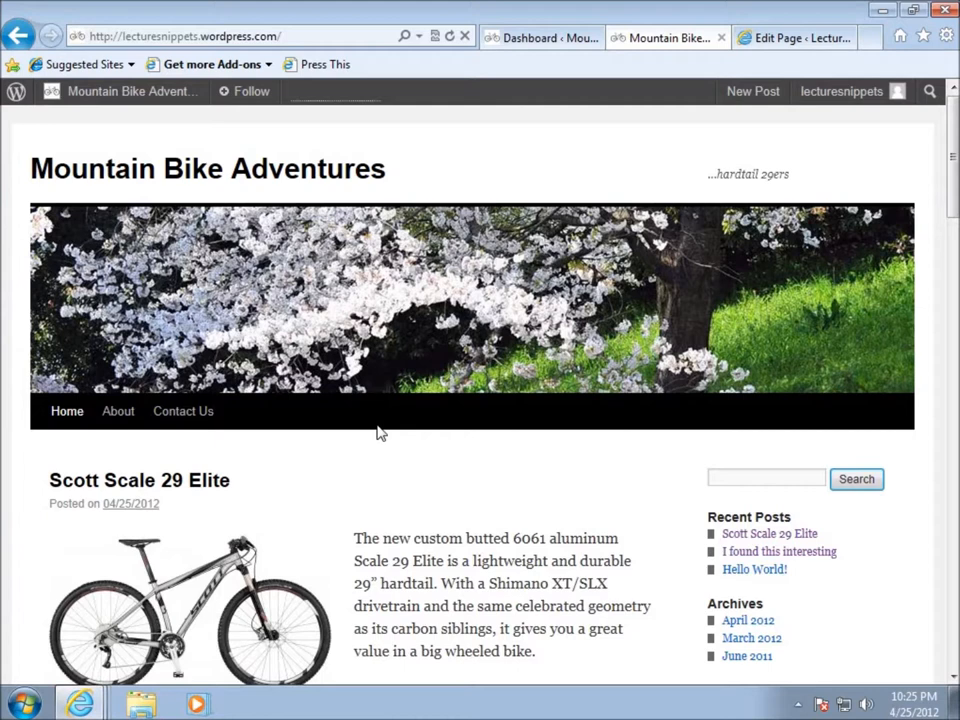
{"action": "mouse_move", "coordinate": [268, 435]}
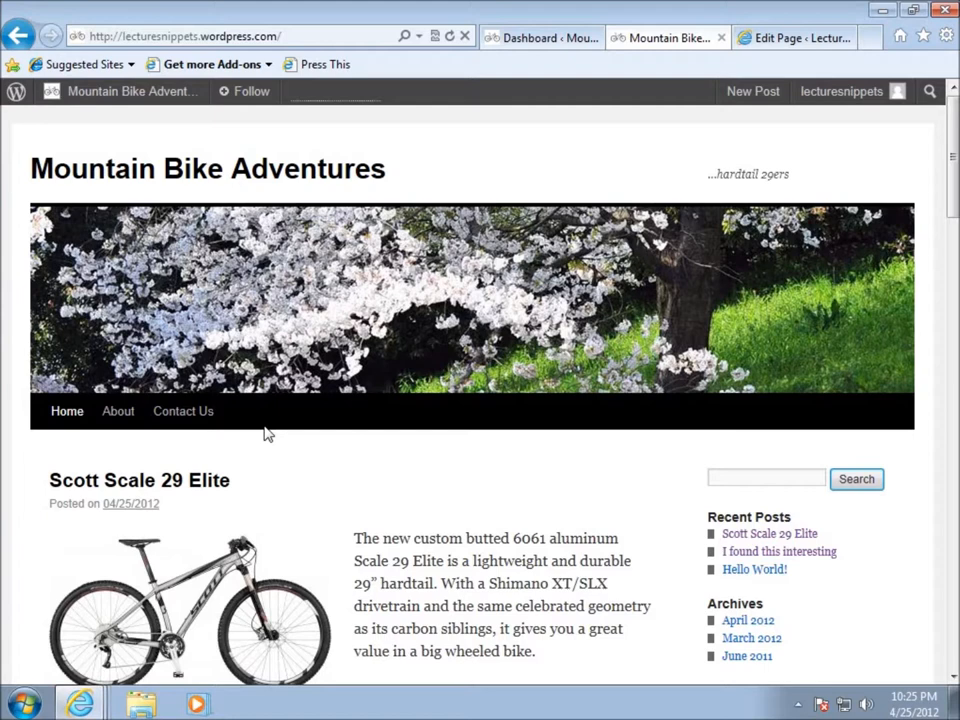
{"action": "mouse_move", "coordinate": [304, 450]}
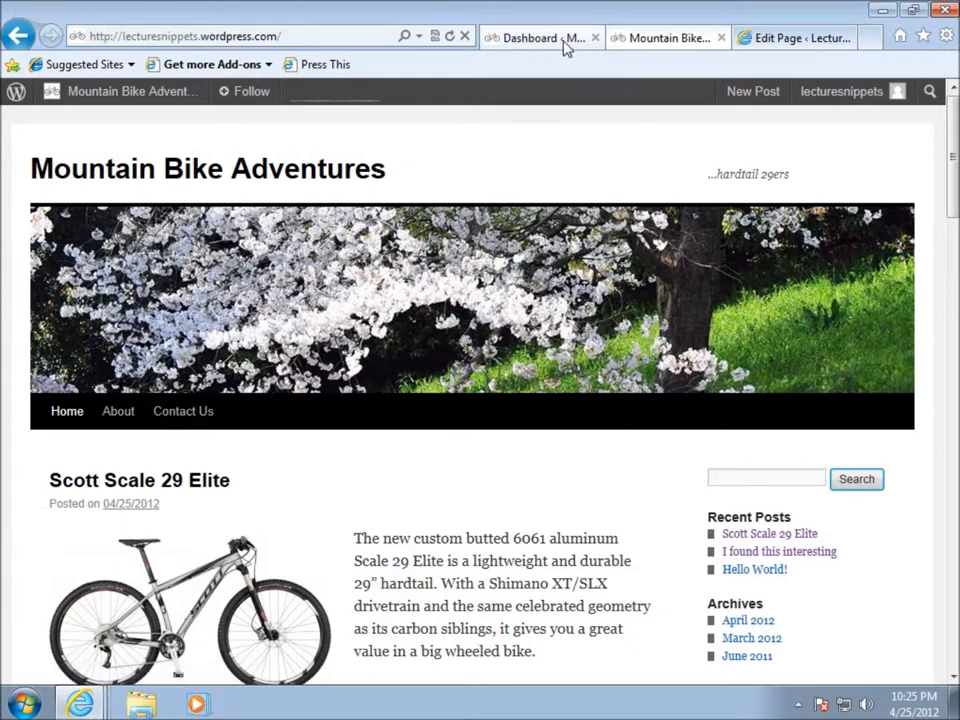
Step: Switch to the Mountain Bike Adventures admin dashboard
{"action": "left_click", "coordinate": [540, 37]}
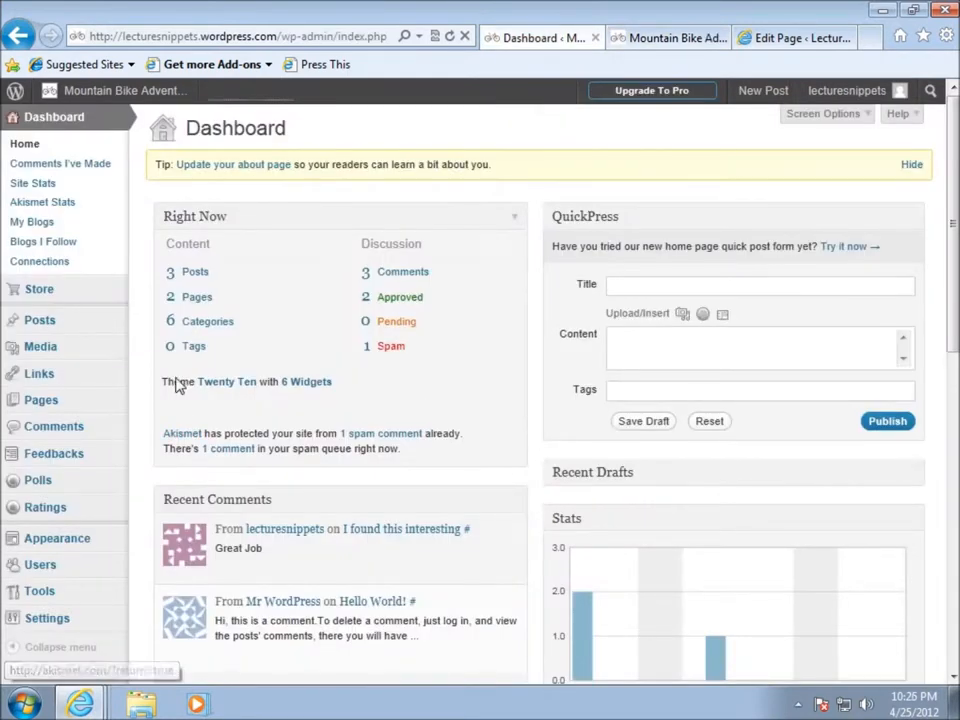
{"action": "mouse_move", "coordinate": [57, 538]}
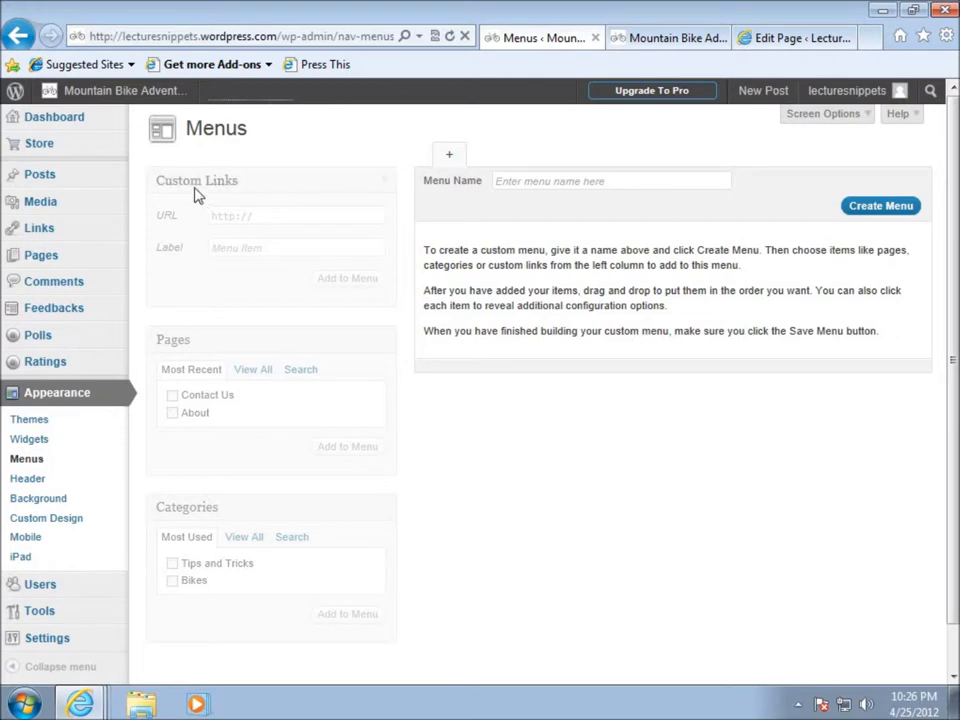
{"action": "mouse_move", "coordinate": [259, 442]}
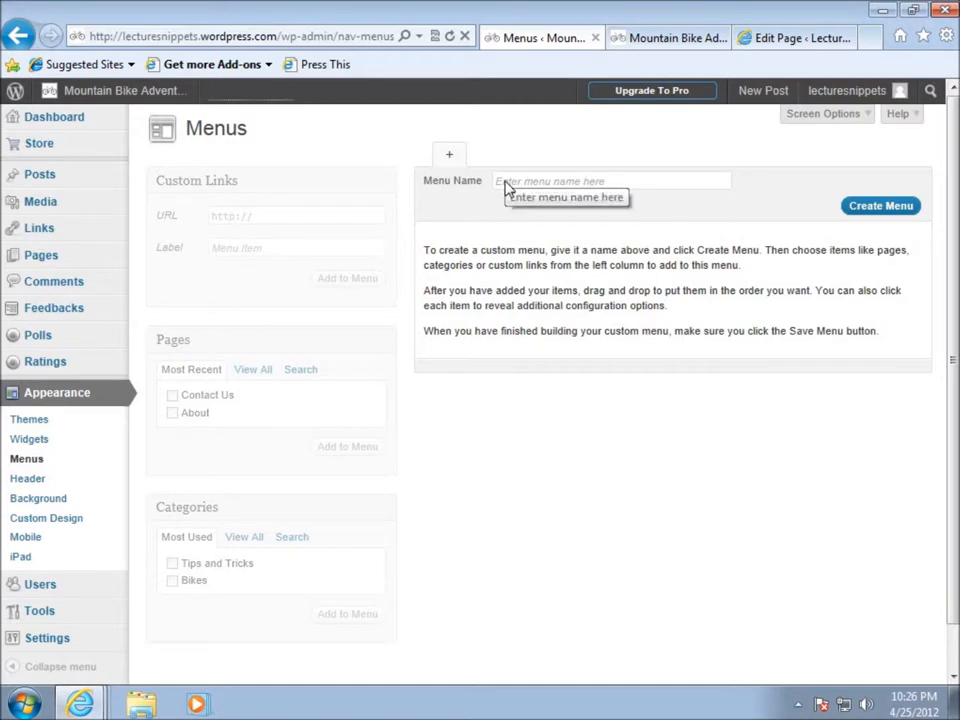
{"action": "mouse_move", "coordinate": [519, 191]}
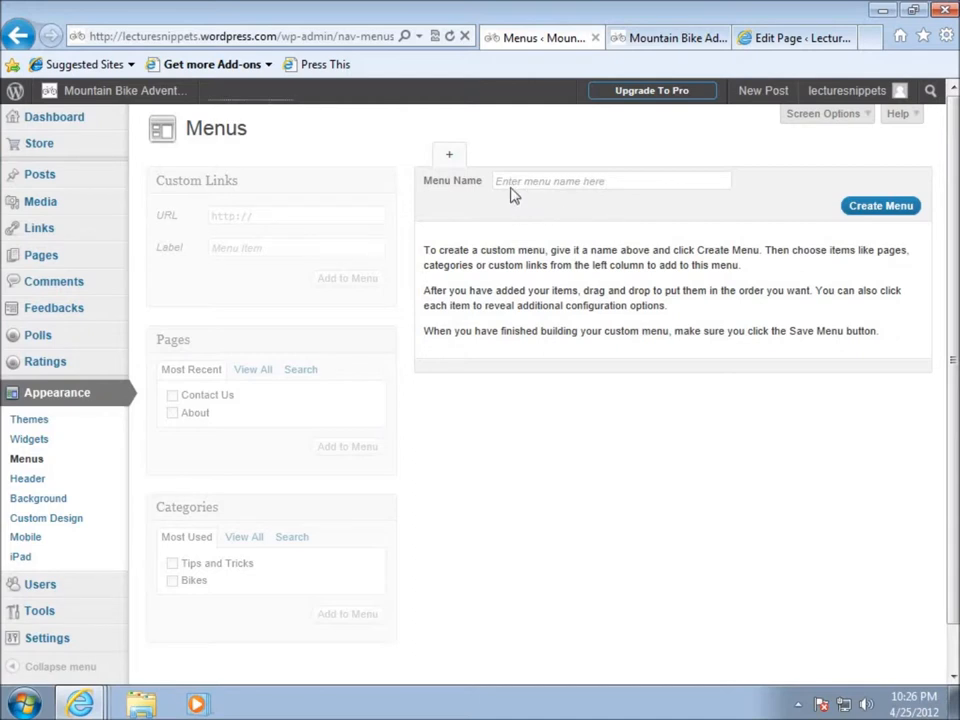
Step: Create a new custom menu named 'main'
{"action": "left_click", "coordinate": [612, 181]}
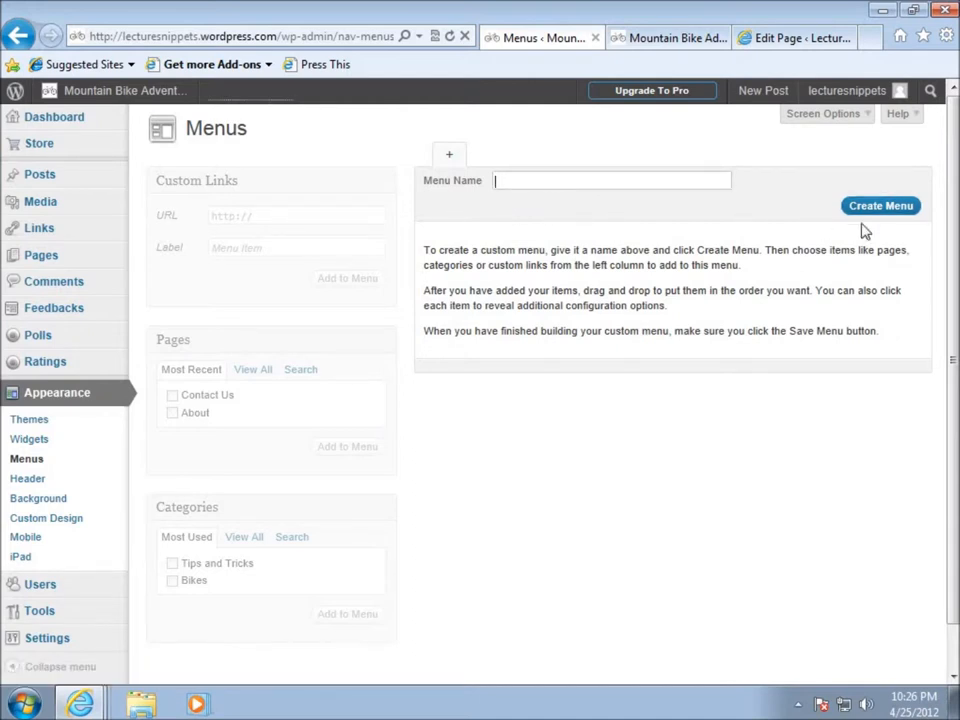
{"action": "mouse_move", "coordinate": [558, 200]}
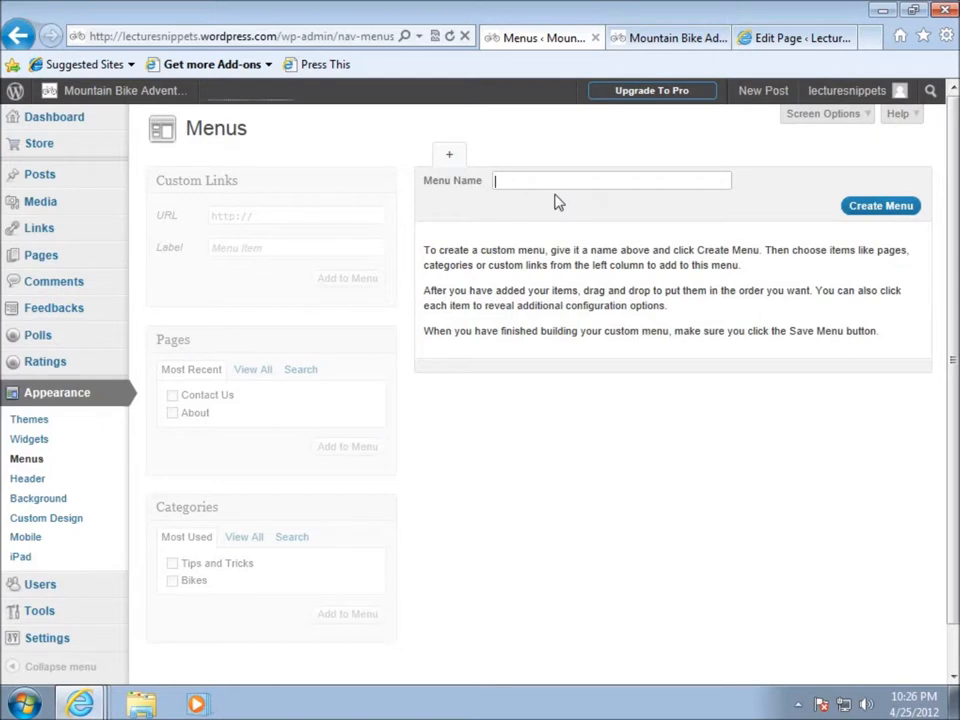
{"action": "type", "text": "main"}
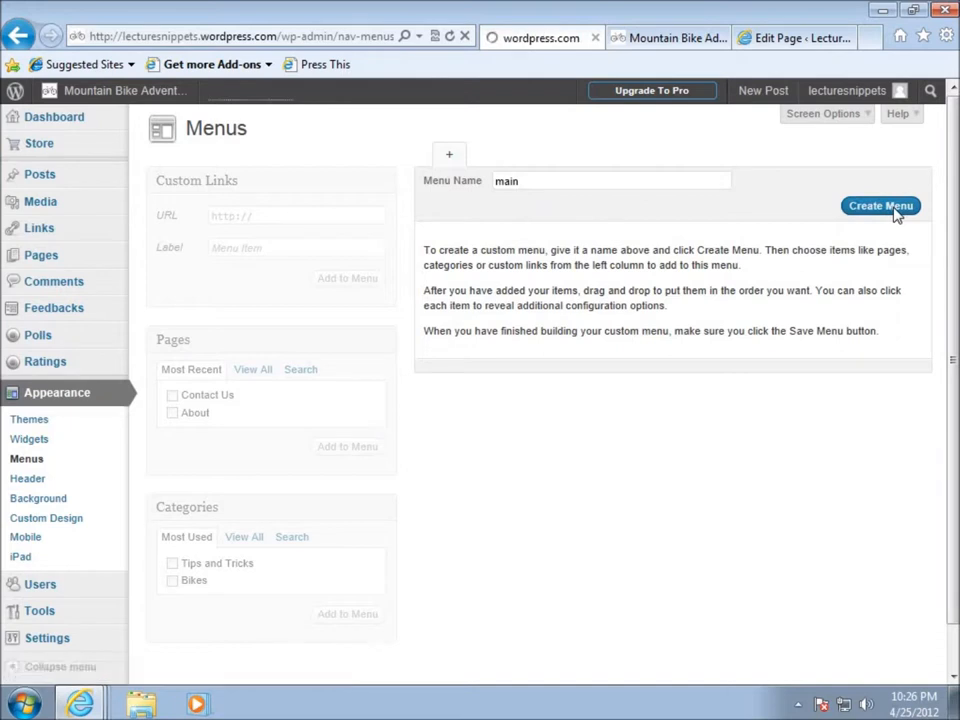
{"action": "left_click", "coordinate": [880, 205]}
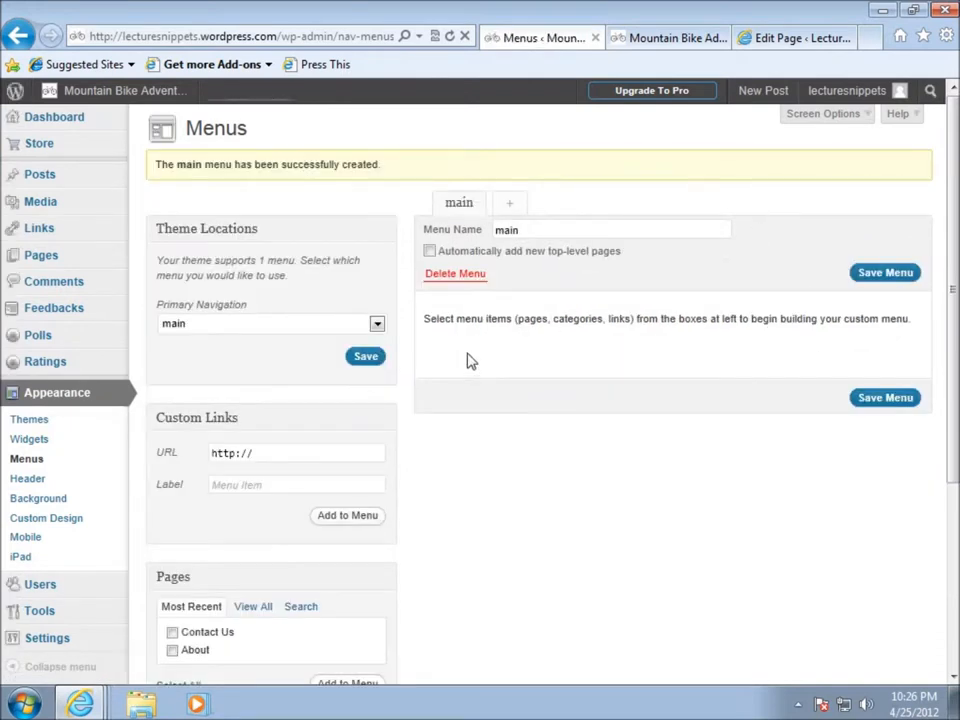
{"action": "mouse_move", "coordinate": [617, 313]}
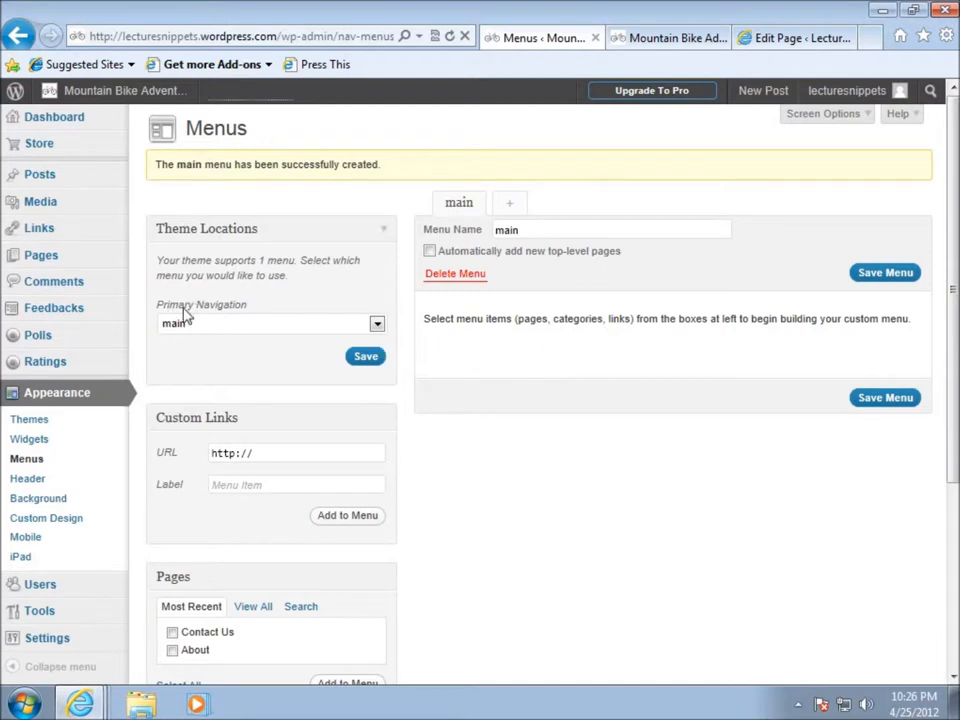
Step: Choose 'main' in the Primary Navigation theme location dropdown
{"action": "left_click", "coordinate": [270, 323]}
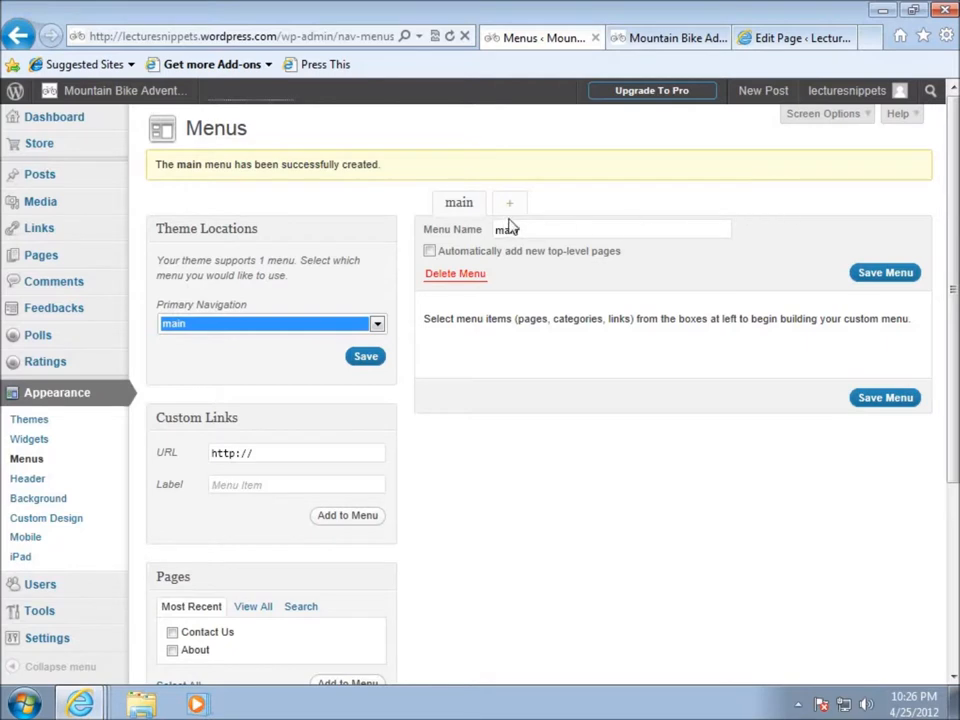
{"action": "mouse_move", "coordinate": [688, 215]}
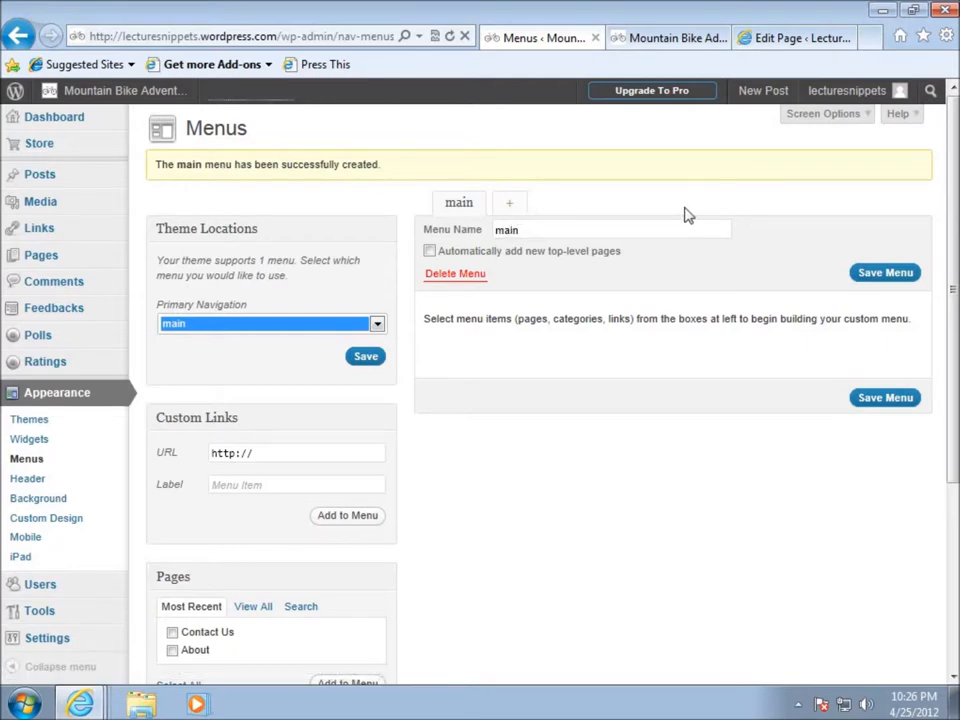
{"action": "mouse_move", "coordinate": [452, 228]}
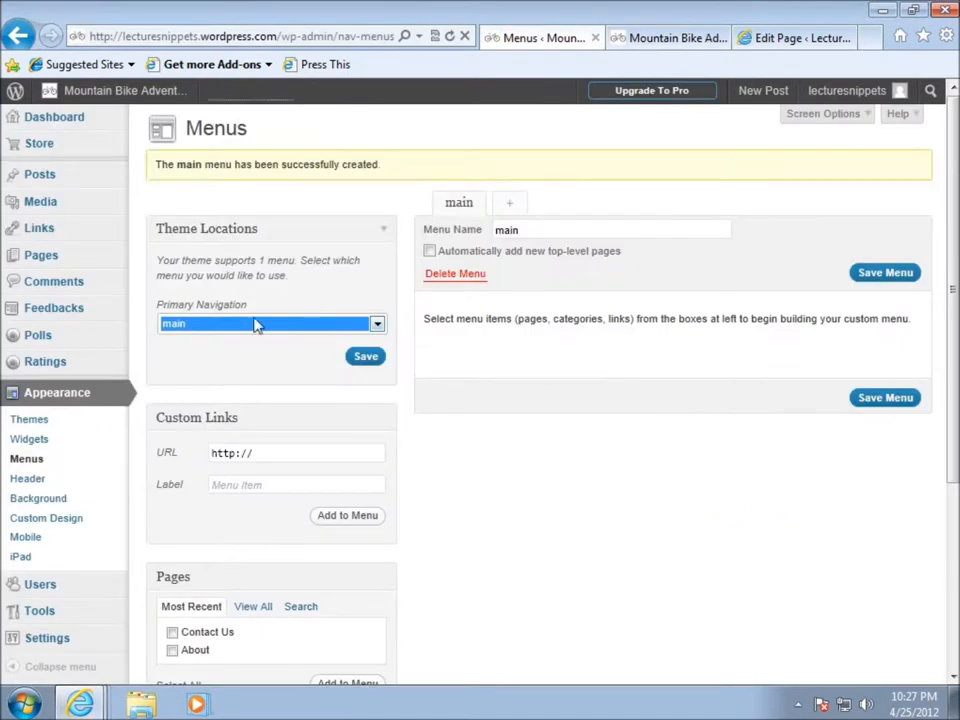
{"action": "left_click", "coordinate": [365, 356]}
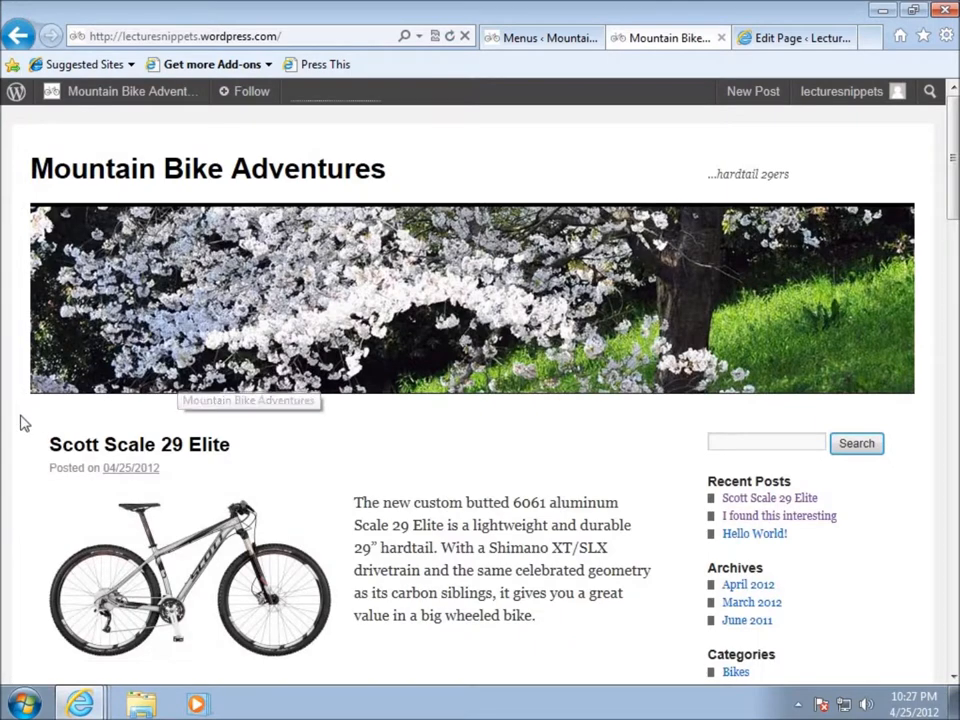
{"action": "mouse_move", "coordinate": [305, 348]}
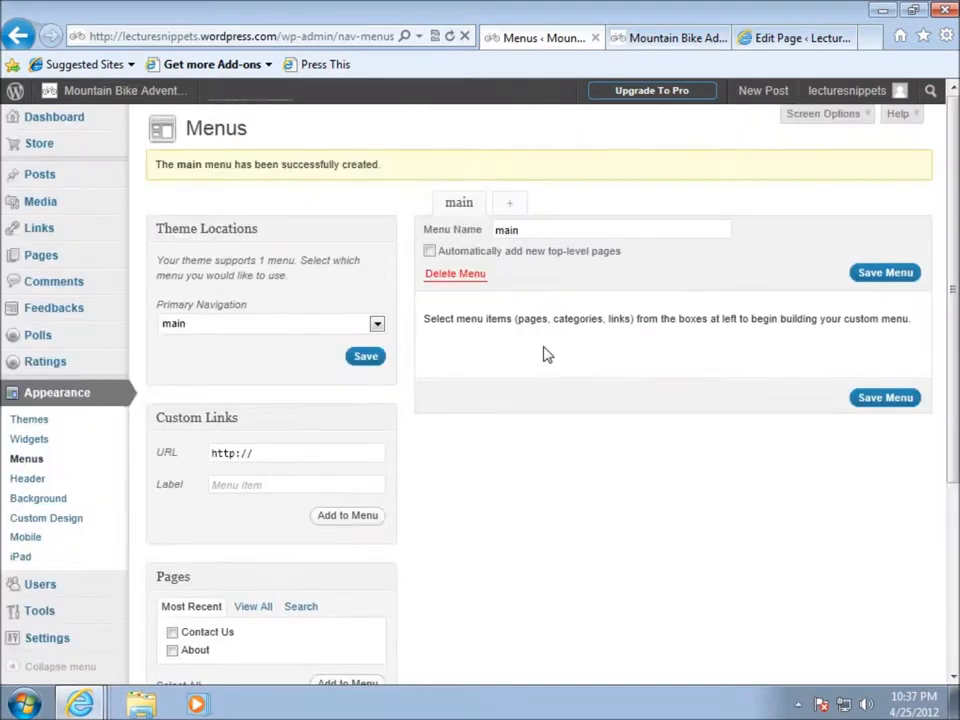
{"action": "mouse_move", "coordinate": [157, 331]}
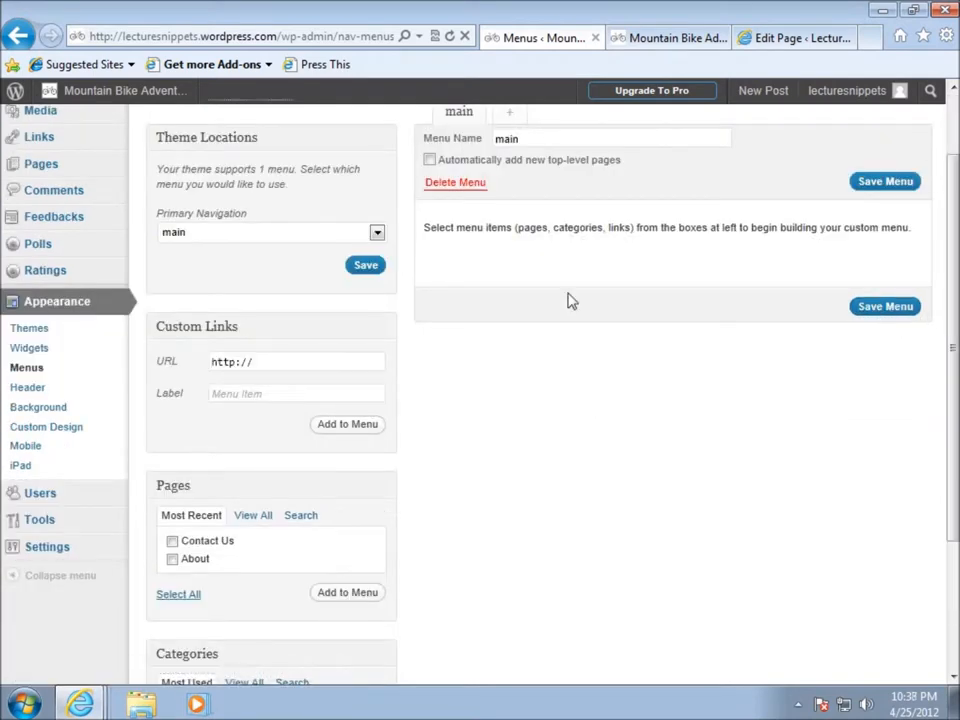
Step: Scroll down to Custom Links and click into the URL box
{"action": "scroll", "scroll_direction": "down", "scroll_amount": 3}
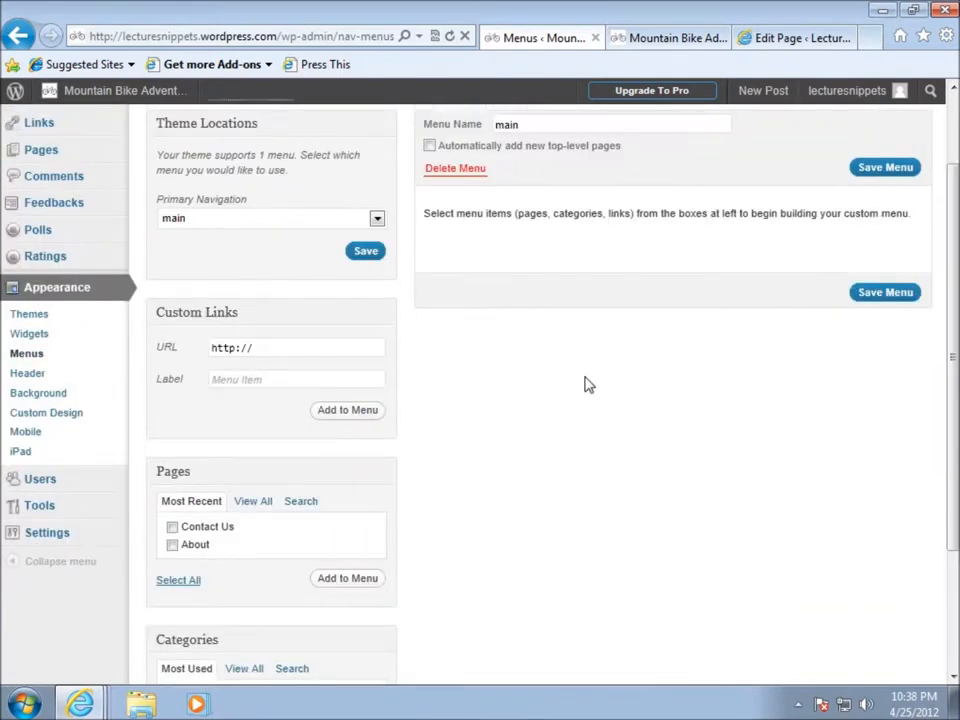
{"action": "left_click", "coordinate": [295, 347]}
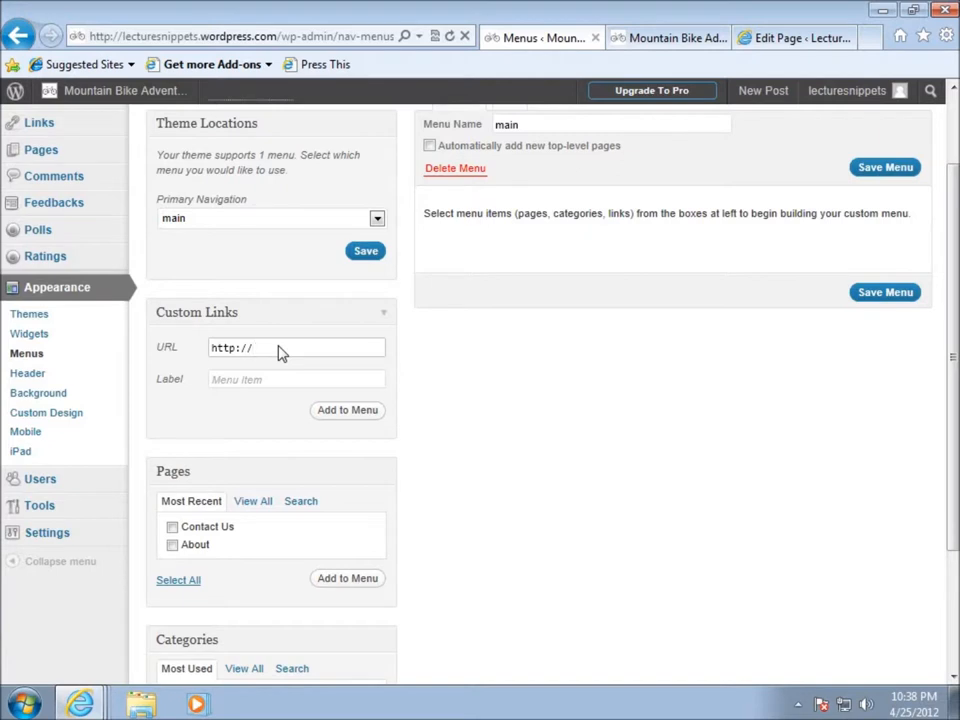
{"action": "type", "text": "lecturesnip"}
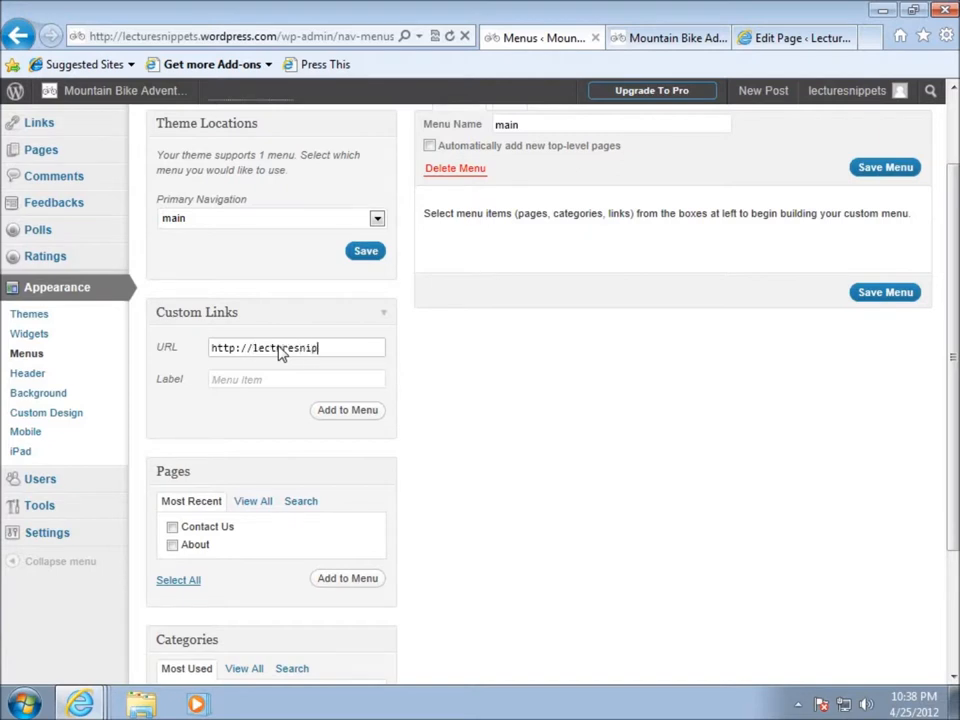
{"action": "type", "text": "pets.wordpress.com"}
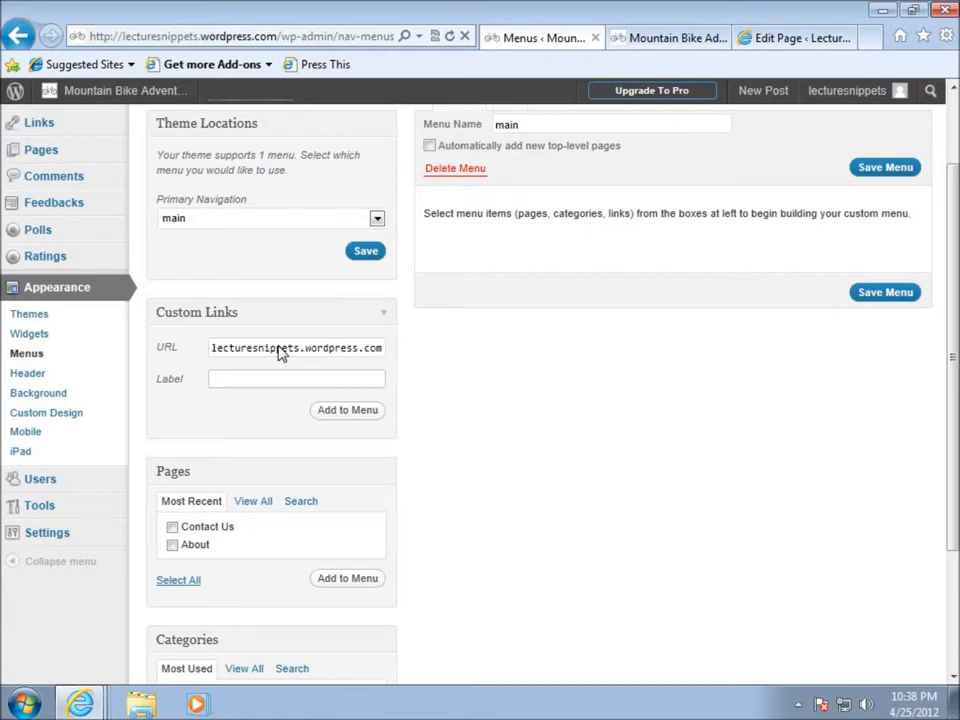
{"action": "type", "text": "H"}
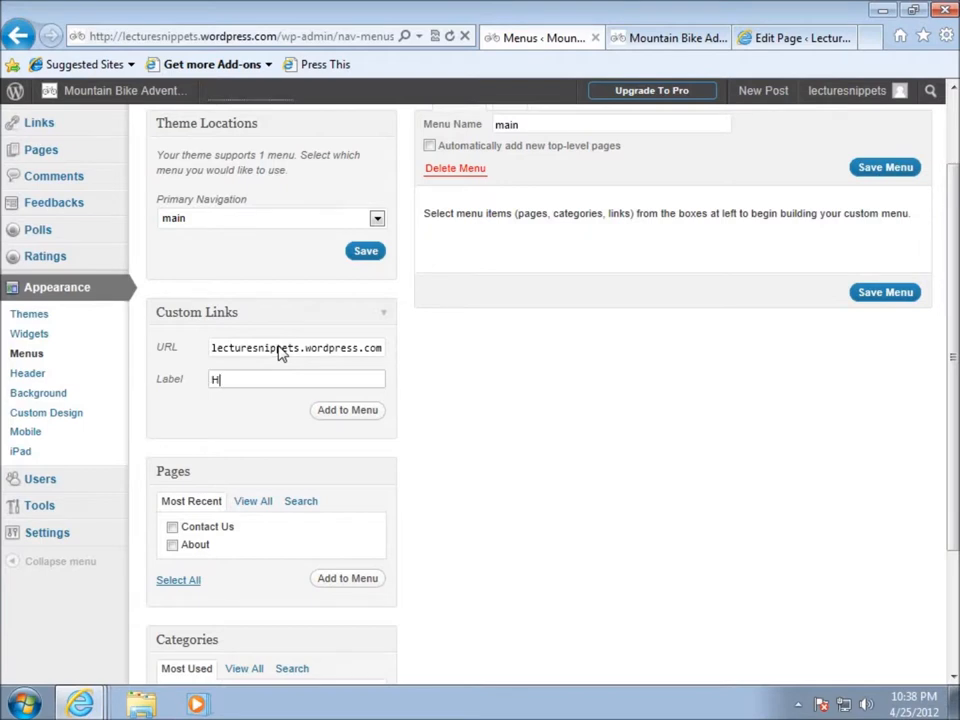
{"action": "type", "text": "ome"}
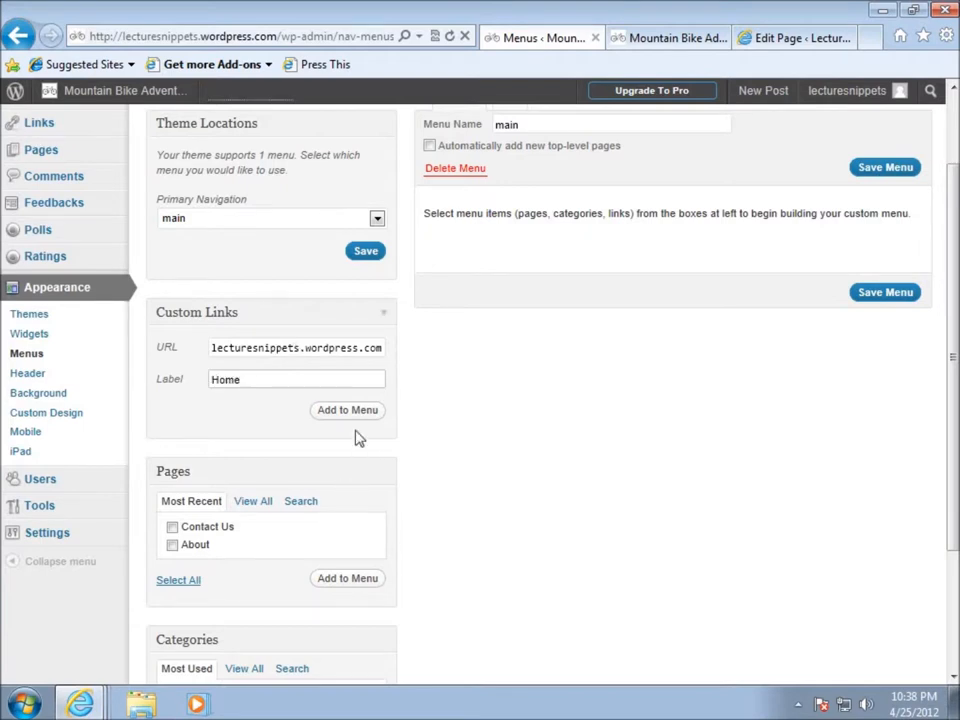
{"action": "left_click", "coordinate": [347, 410]}
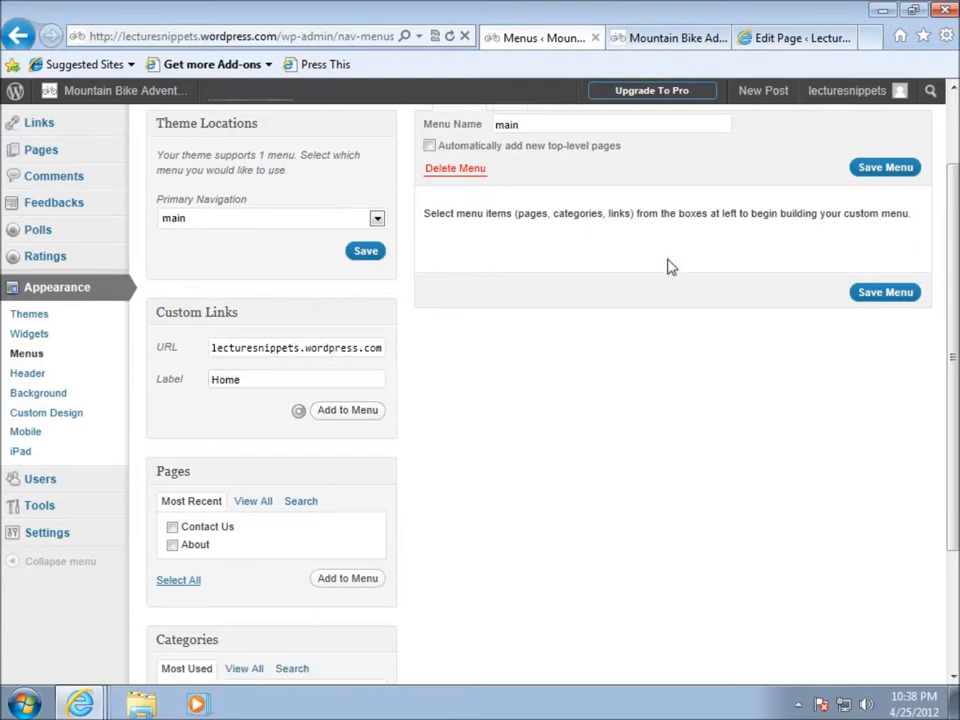
{"action": "left_click", "coordinate": [347, 410]}
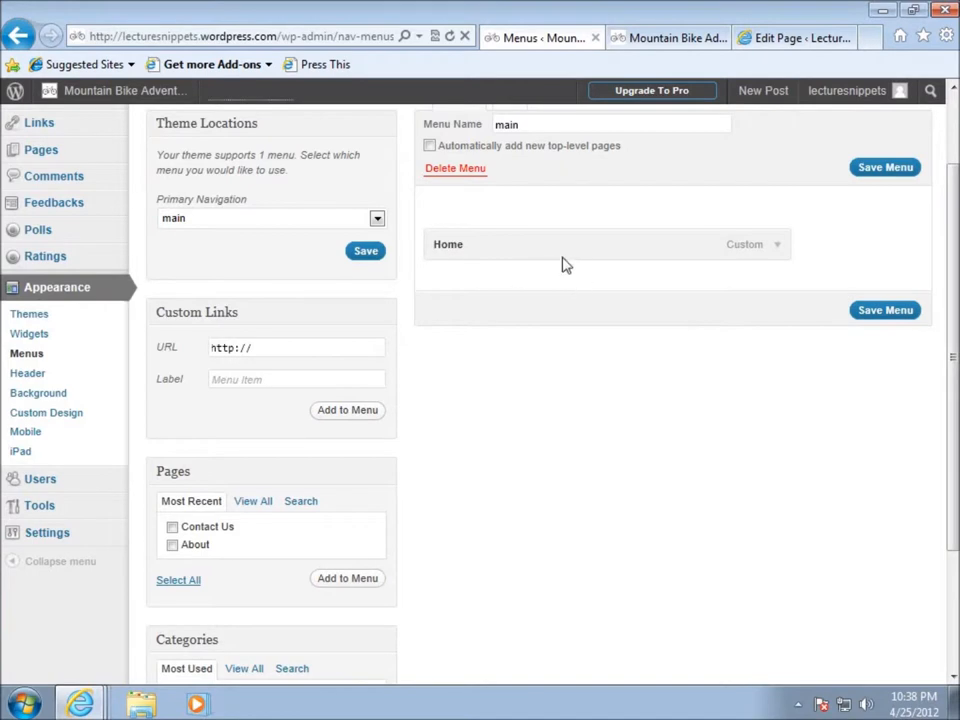
{"action": "mouse_move", "coordinate": [540, 308]}
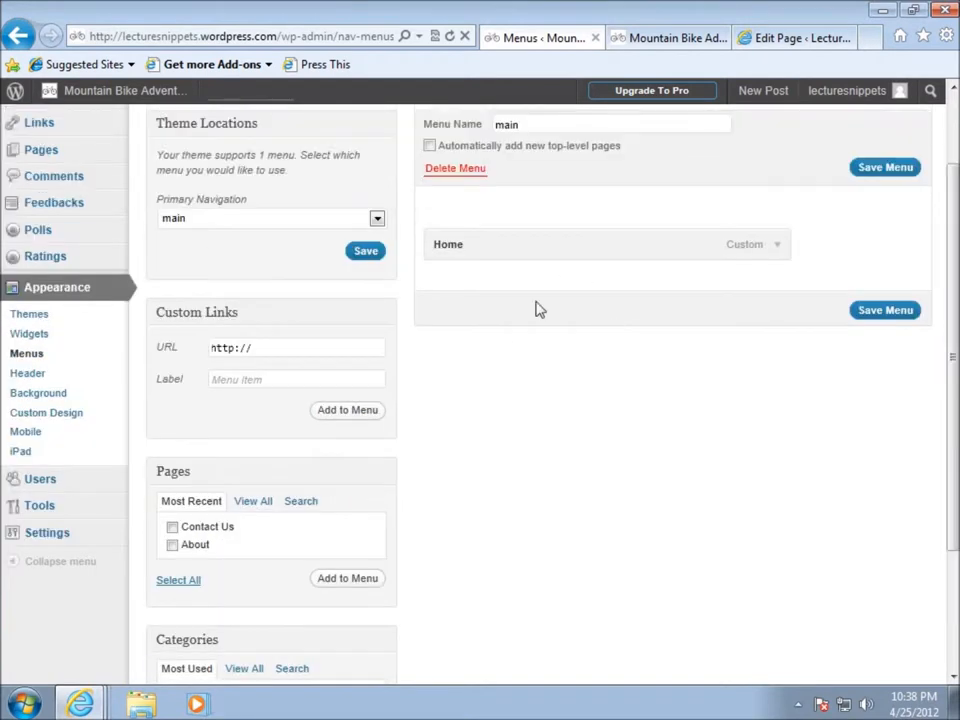
{"action": "mouse_move", "coordinate": [884, 310]}
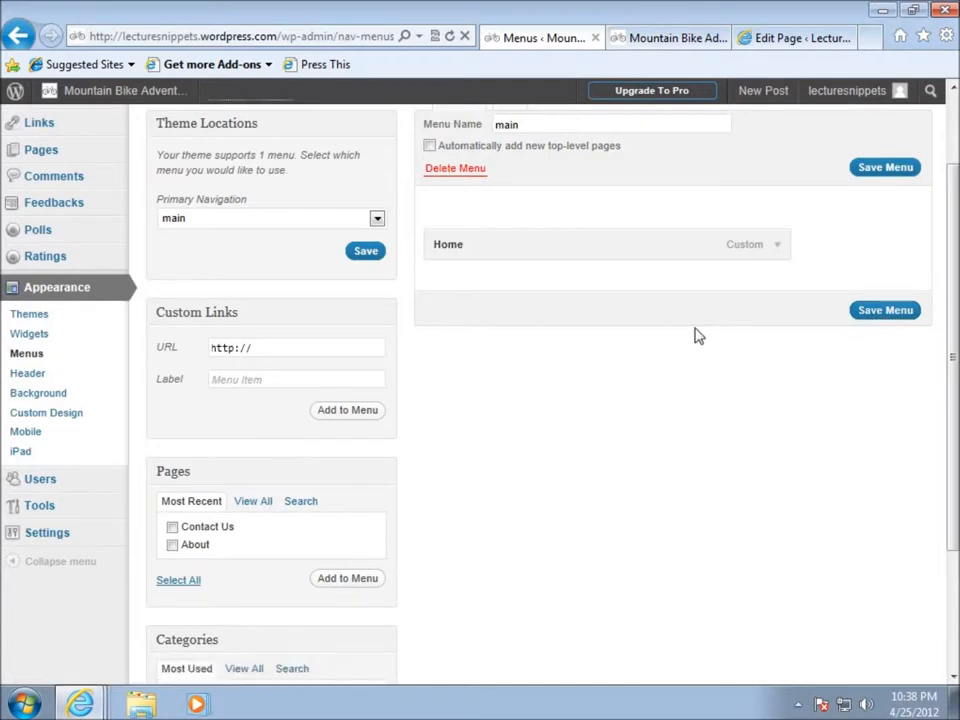
{"action": "mouse_move", "coordinate": [893, 387]}
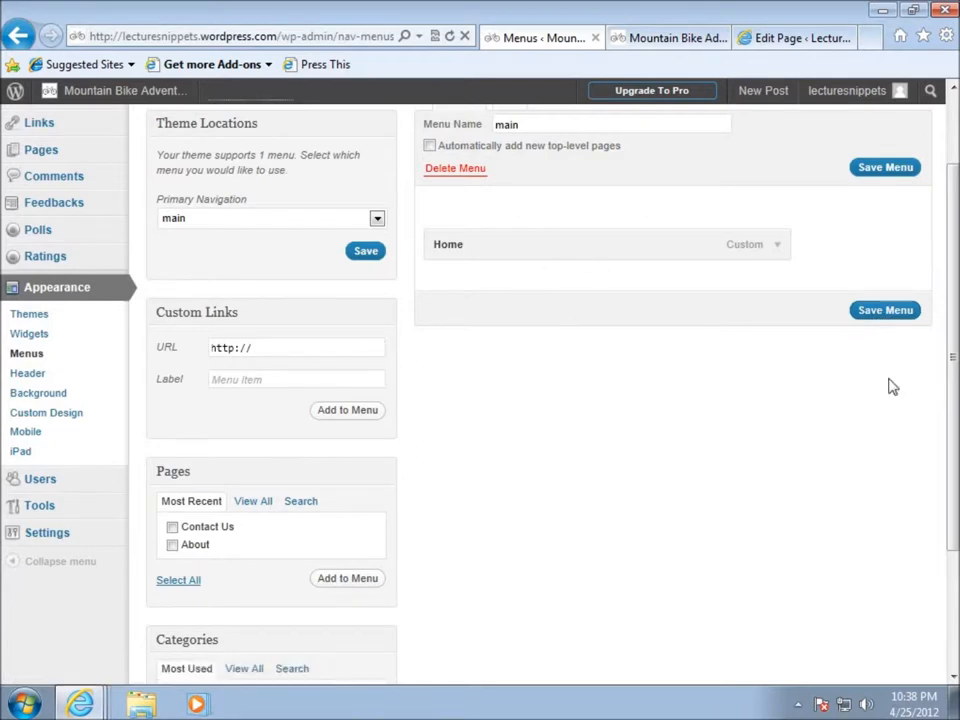
{"action": "scroll", "scroll_direction": "down", "scroll_amount": 3}
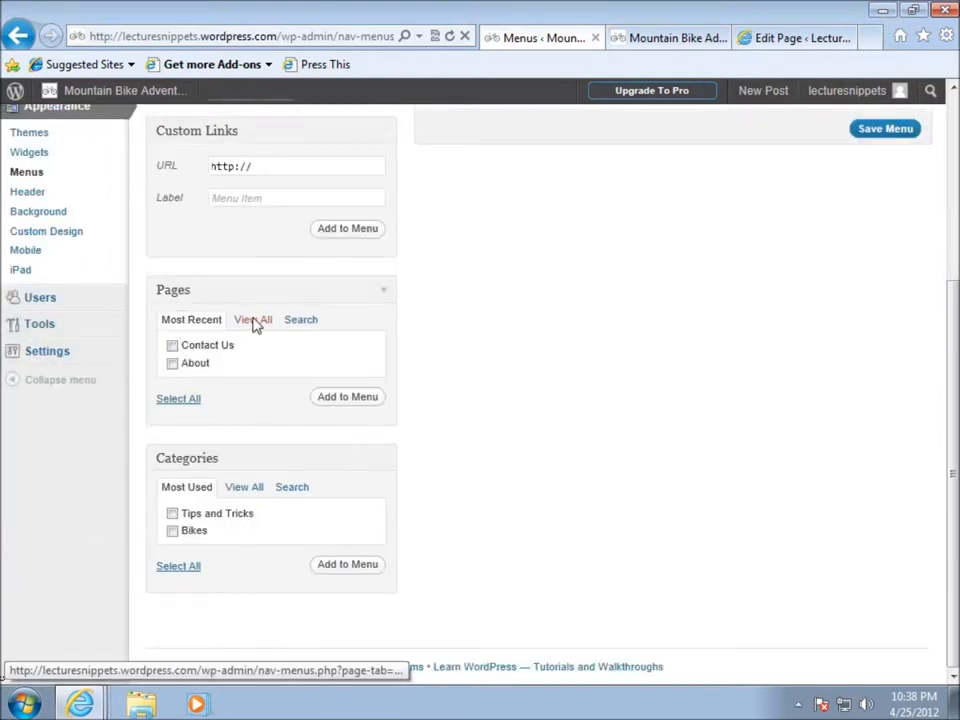
Step: Add the About and Contact Us pages to the main menu
{"action": "left_click", "coordinate": [252, 319]}
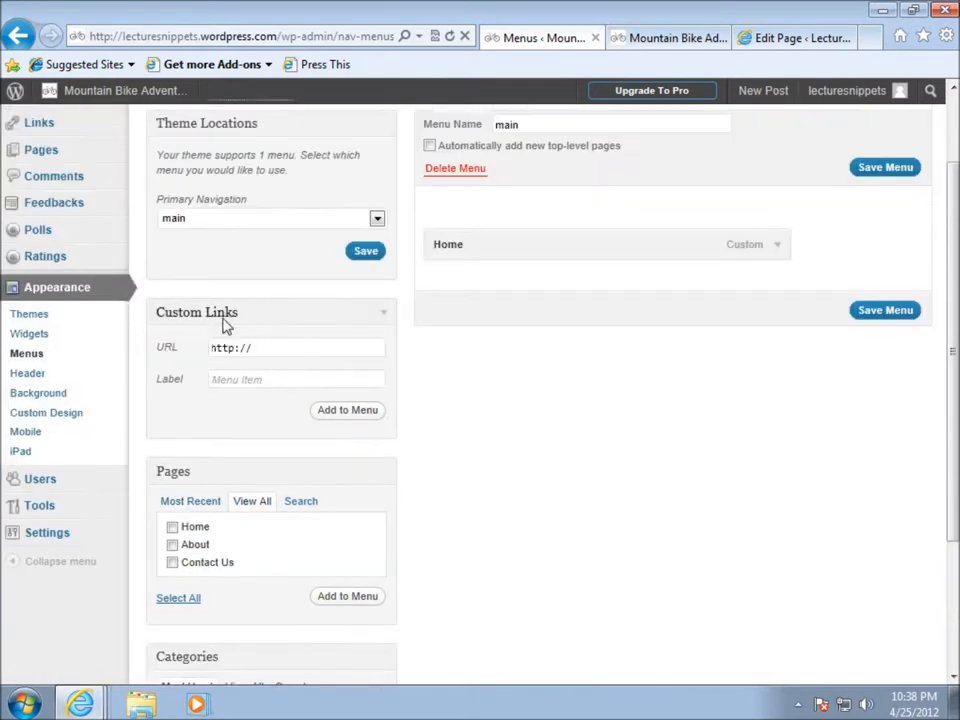
{"action": "scroll", "scroll_direction": "down", "scroll_amount": 3}
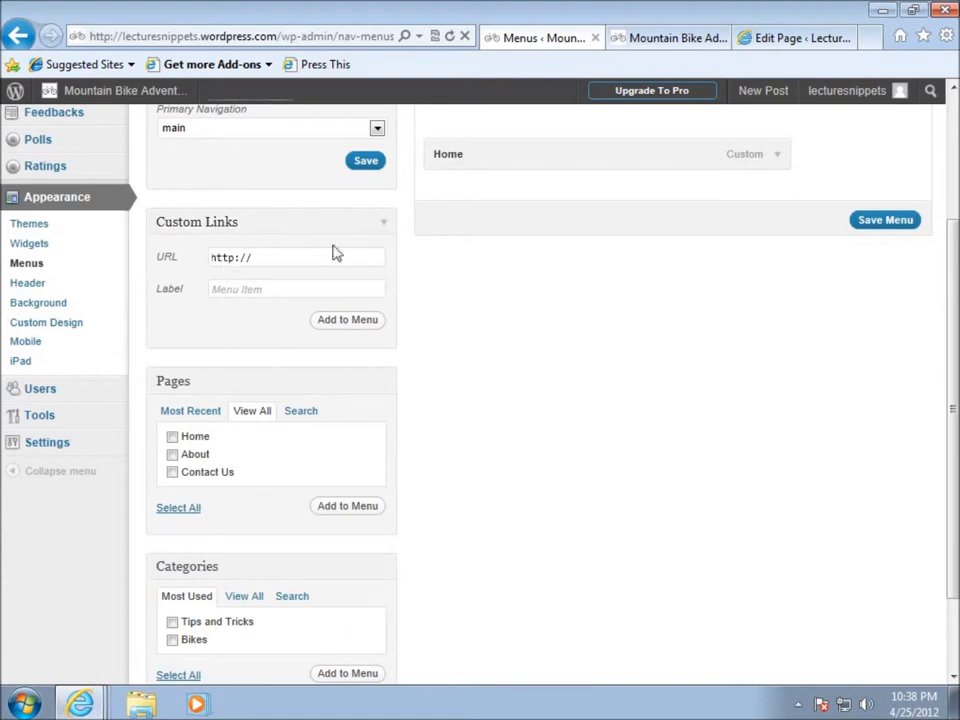
{"action": "scroll", "scroll_direction": "down", "scroll_amount": 3}
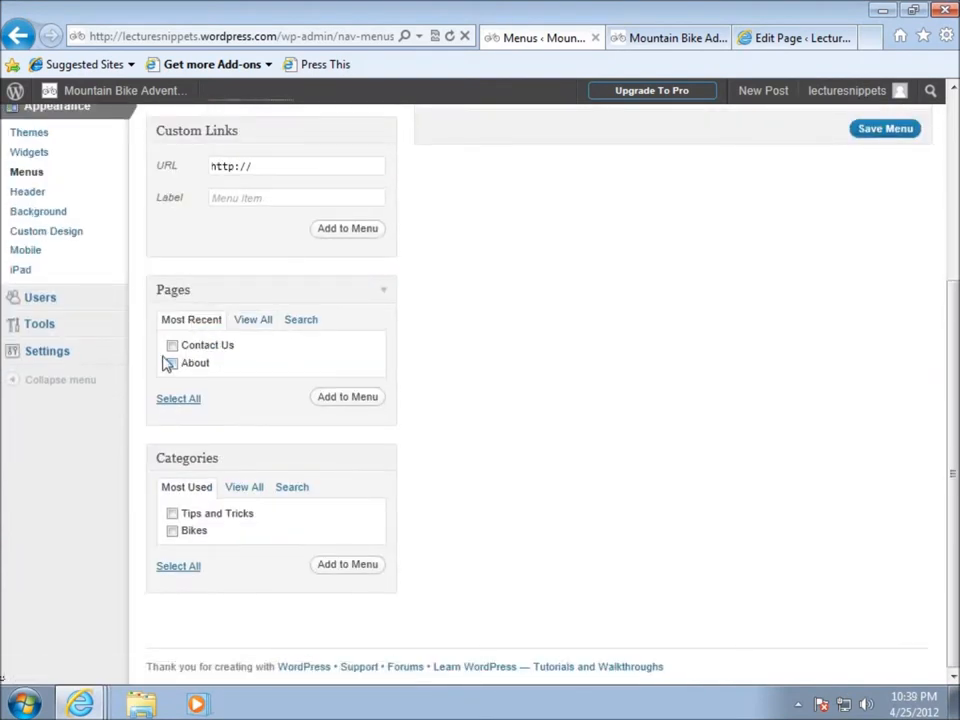
{"action": "left_click", "coordinate": [178, 398]}
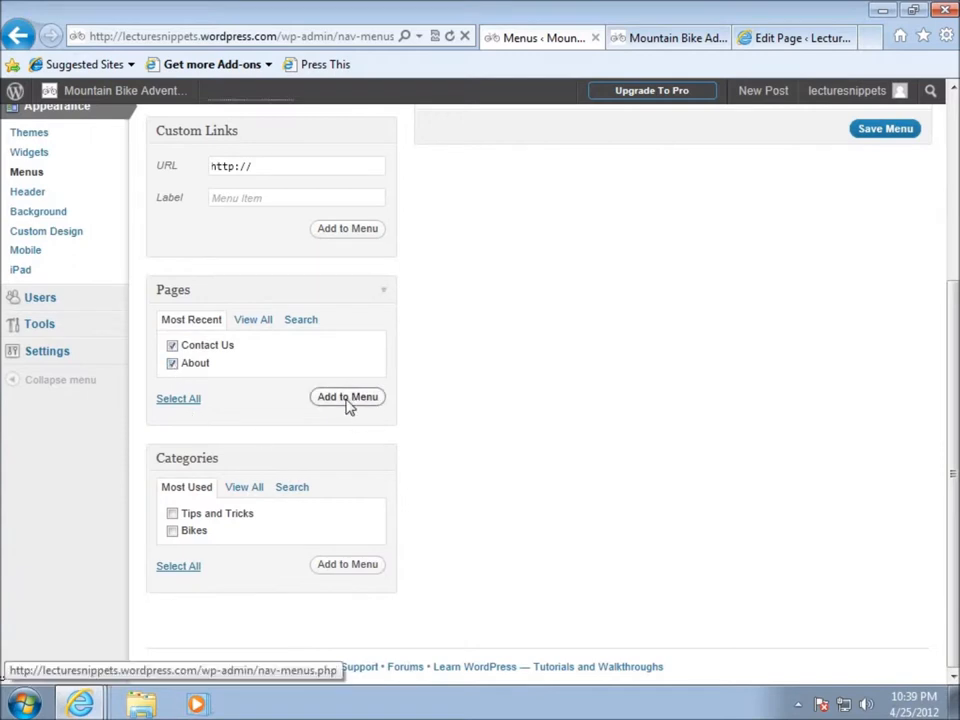
{"action": "left_click", "coordinate": [347, 397]}
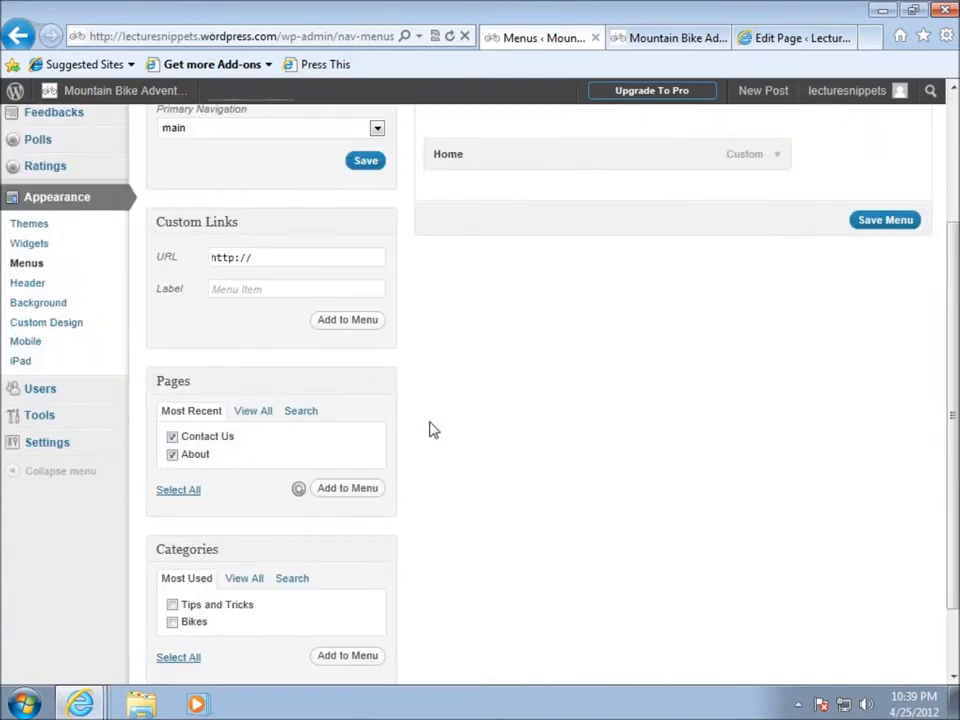
{"action": "left_click", "coordinate": [347, 488]}
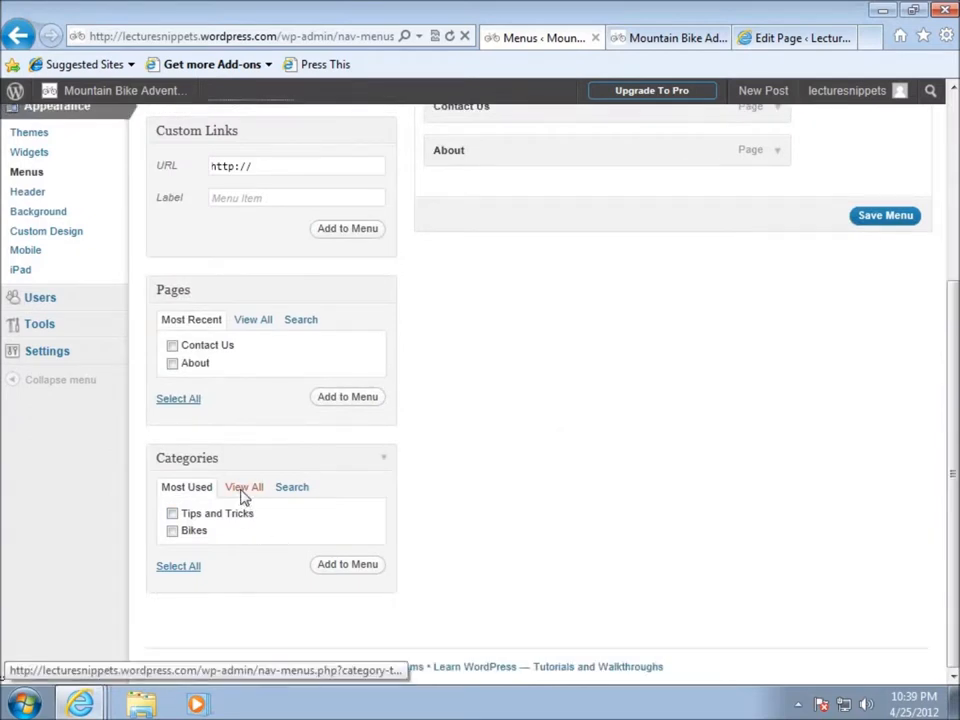
Step: Show all categories and tick Bikes, Trails and Canada
{"action": "left_click", "coordinate": [244, 487]}
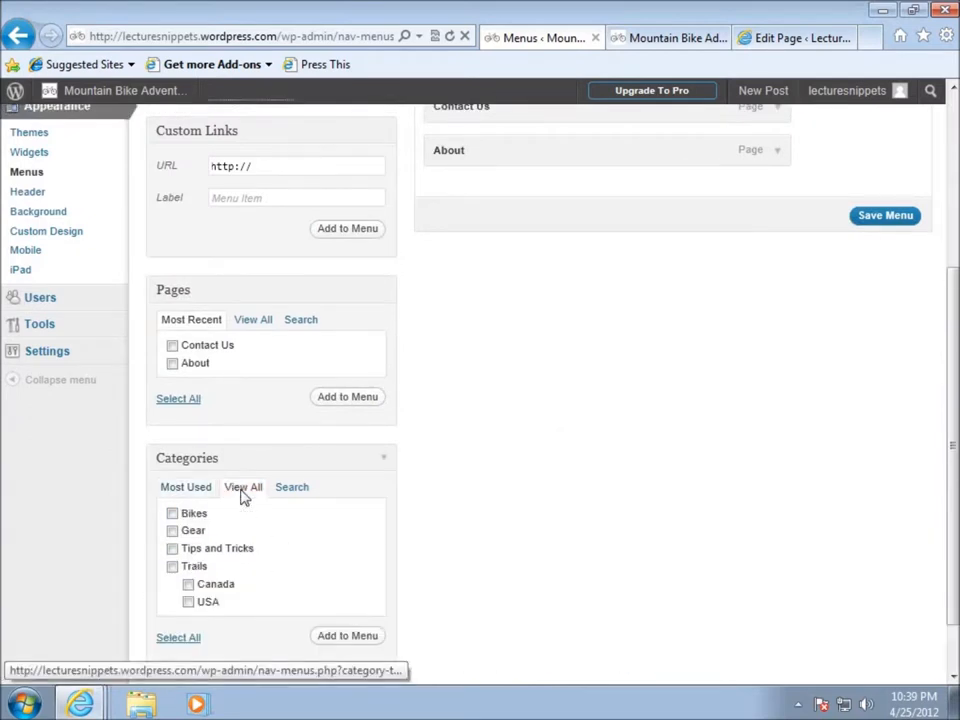
{"action": "left_click", "coordinate": [188, 601]}
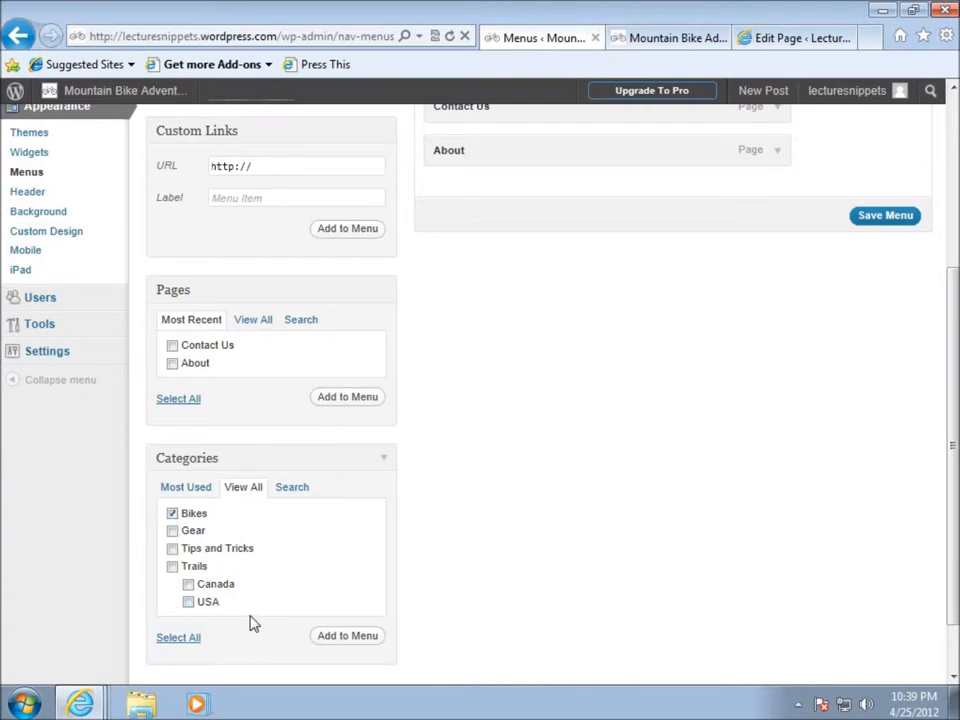
{"action": "left_click", "coordinate": [172, 566]}
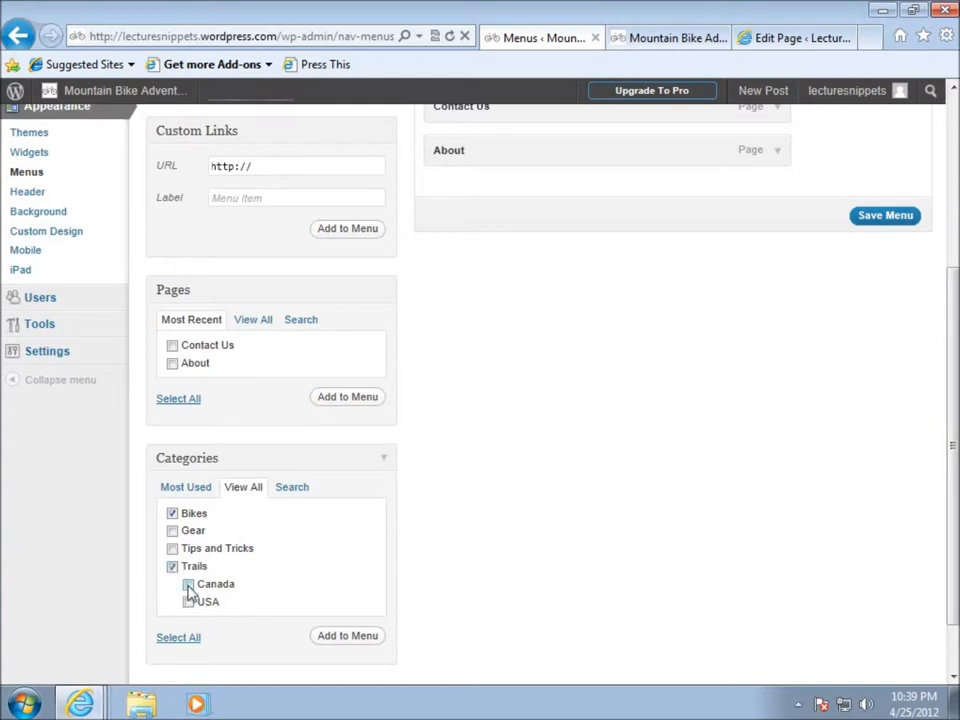
{"action": "left_click", "coordinate": [172, 584]}
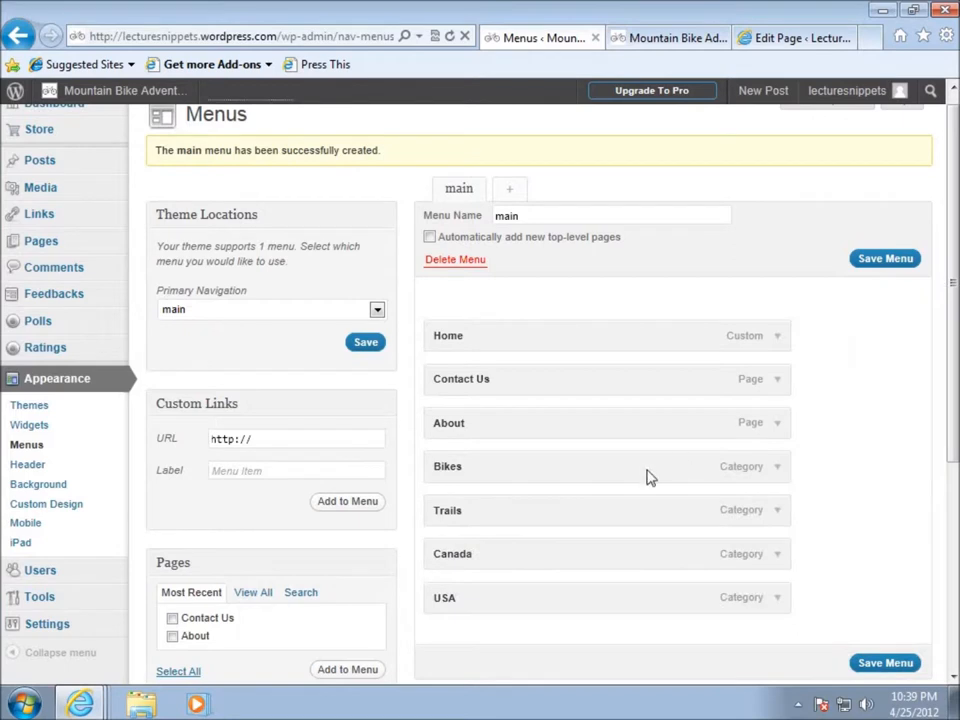
{"action": "mouse_move", "coordinate": [480, 443]}
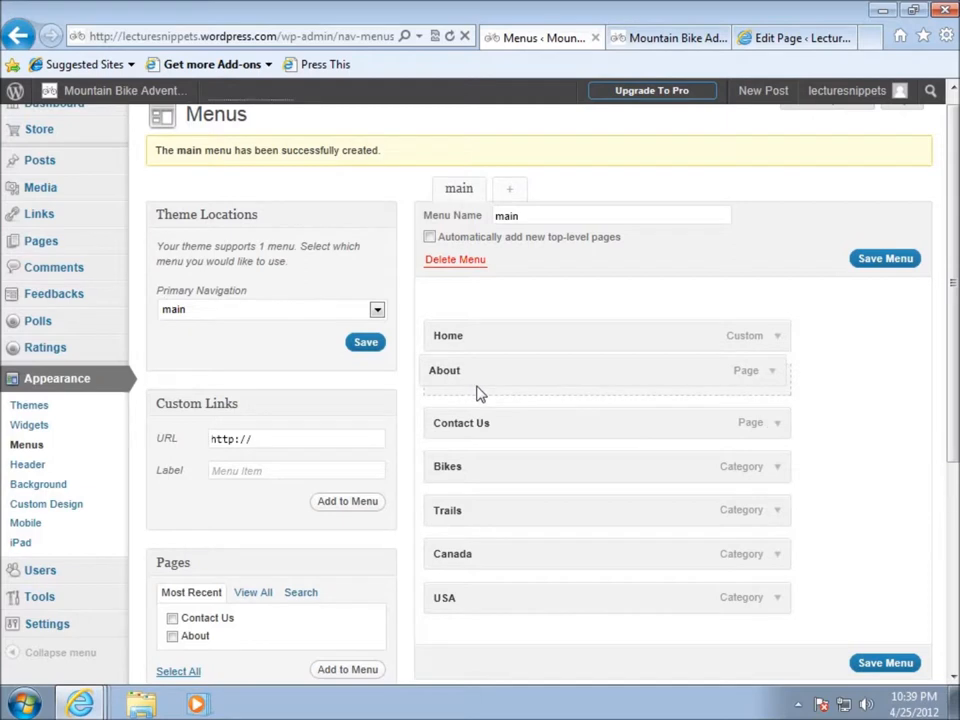
Step: Scroll down to the main menu's item list
{"action": "scroll", "scroll_direction": "down", "scroll_amount": 3}
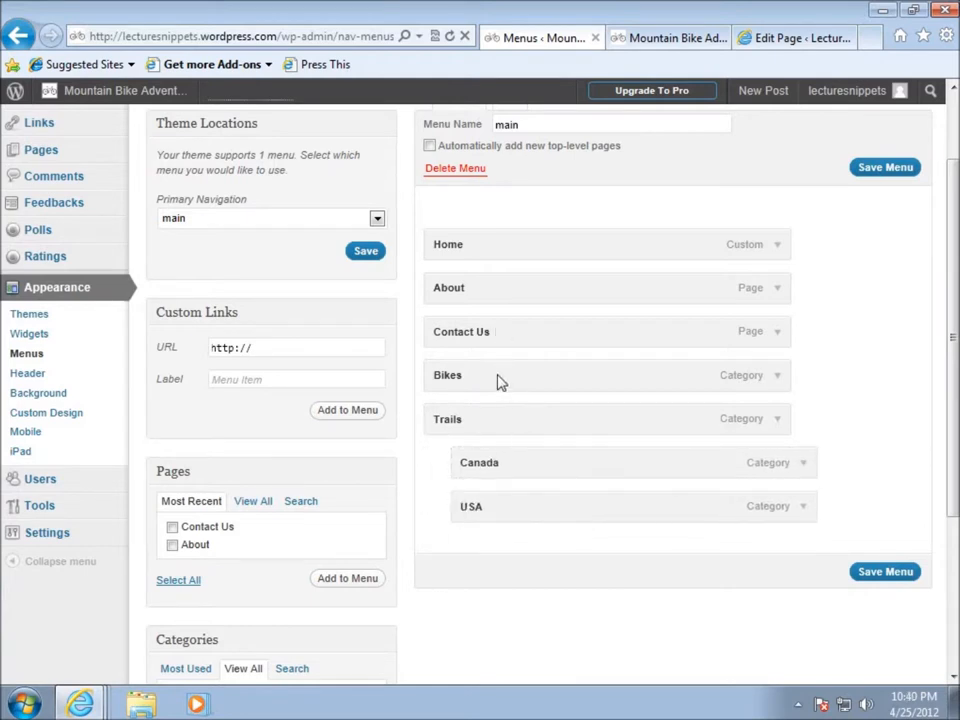
{"action": "mouse_move", "coordinate": [513, 428]}
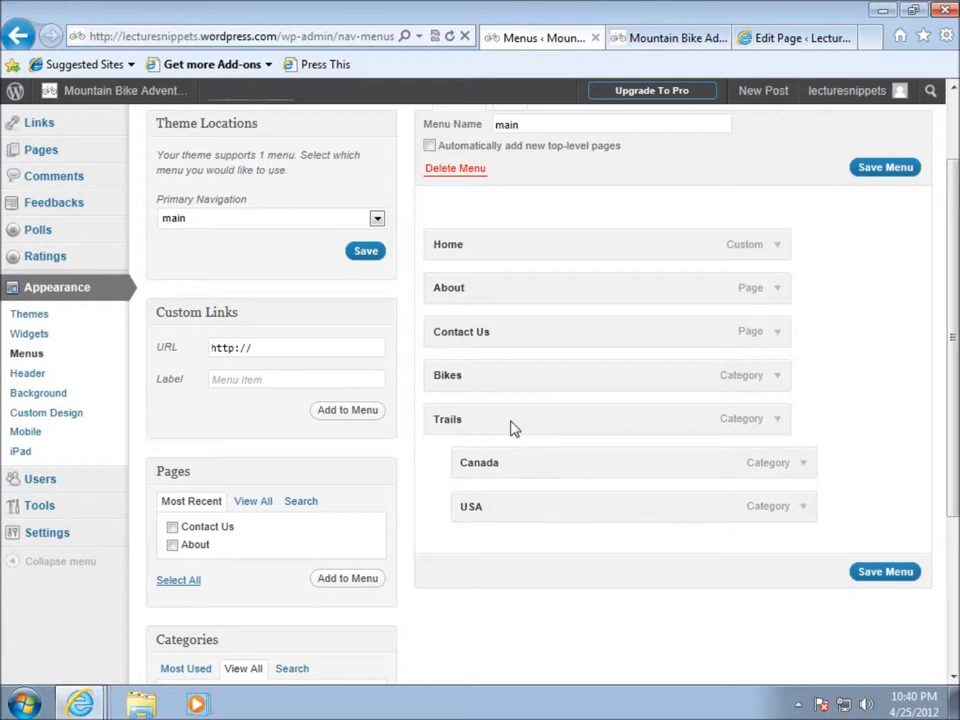
{"action": "mouse_move", "coordinate": [533, 502]}
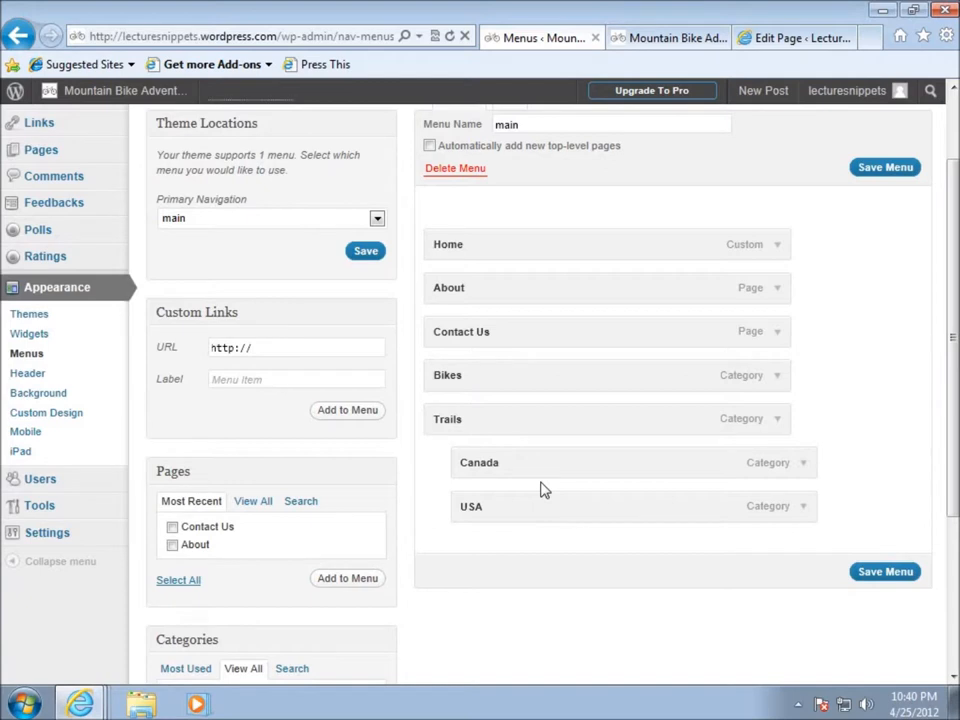
{"action": "mouse_move", "coordinate": [540, 445]}
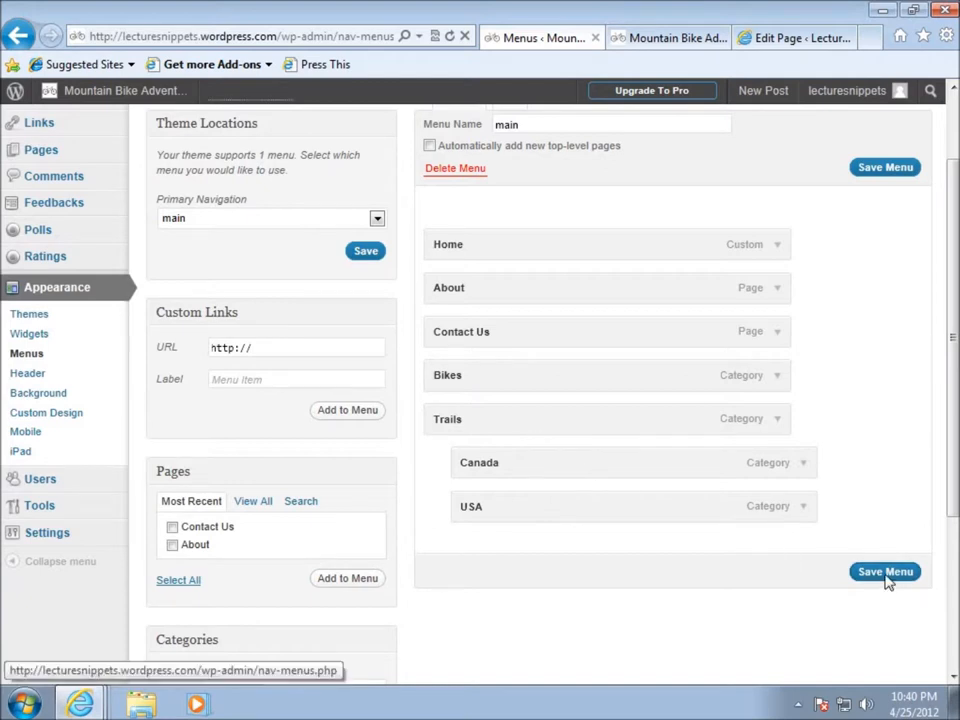
{"action": "left_click", "coordinate": [884, 571]}
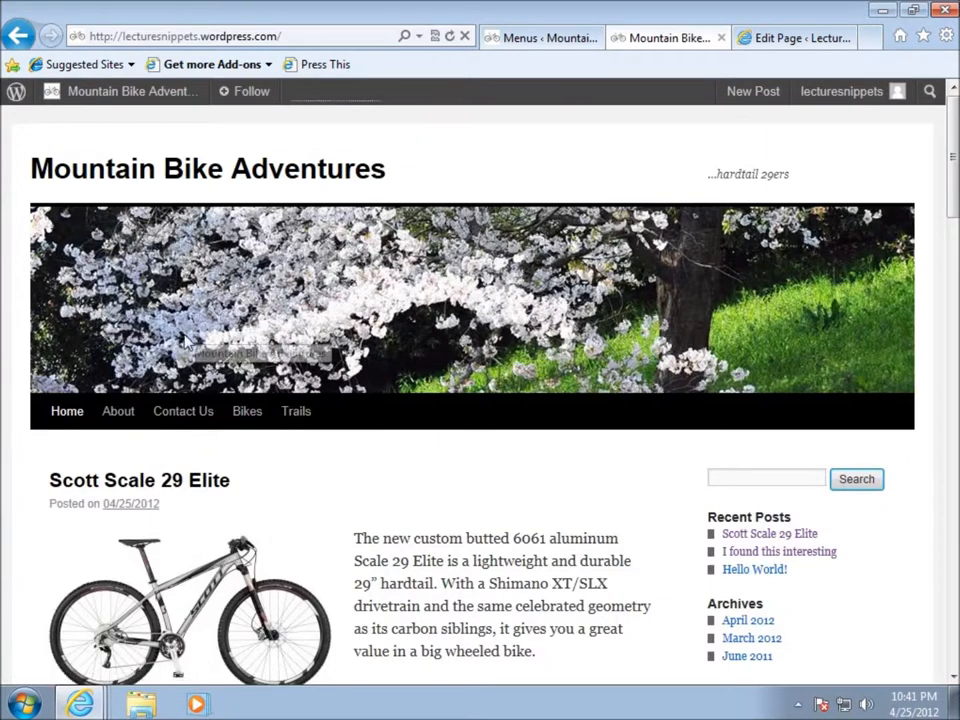
{"action": "mouse_move", "coordinate": [67, 411]}
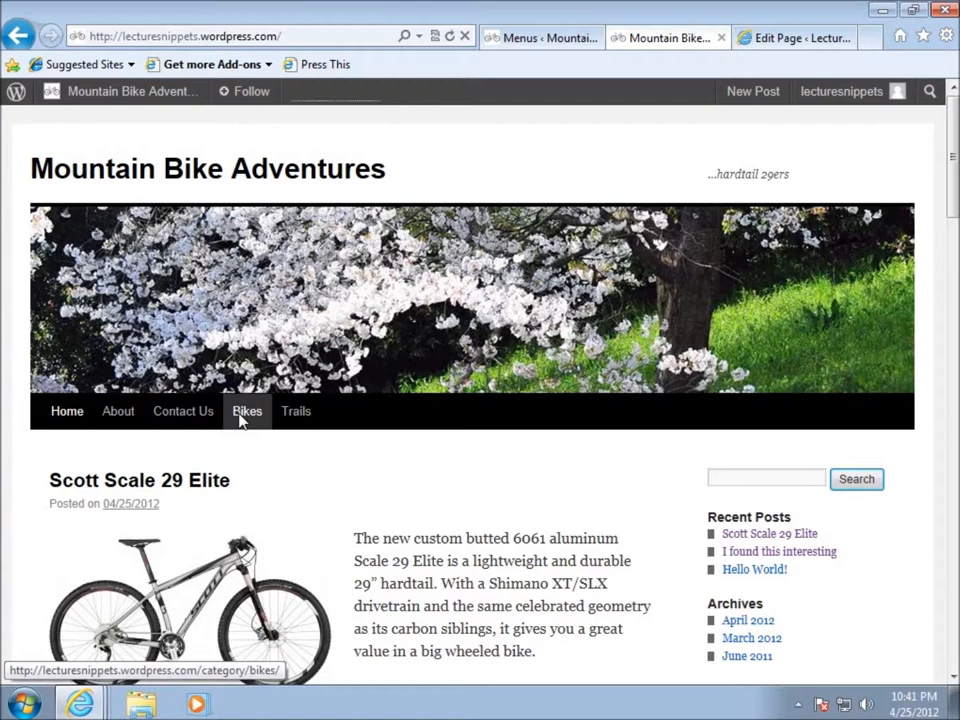
{"action": "mouse_move", "coordinate": [296, 411]}
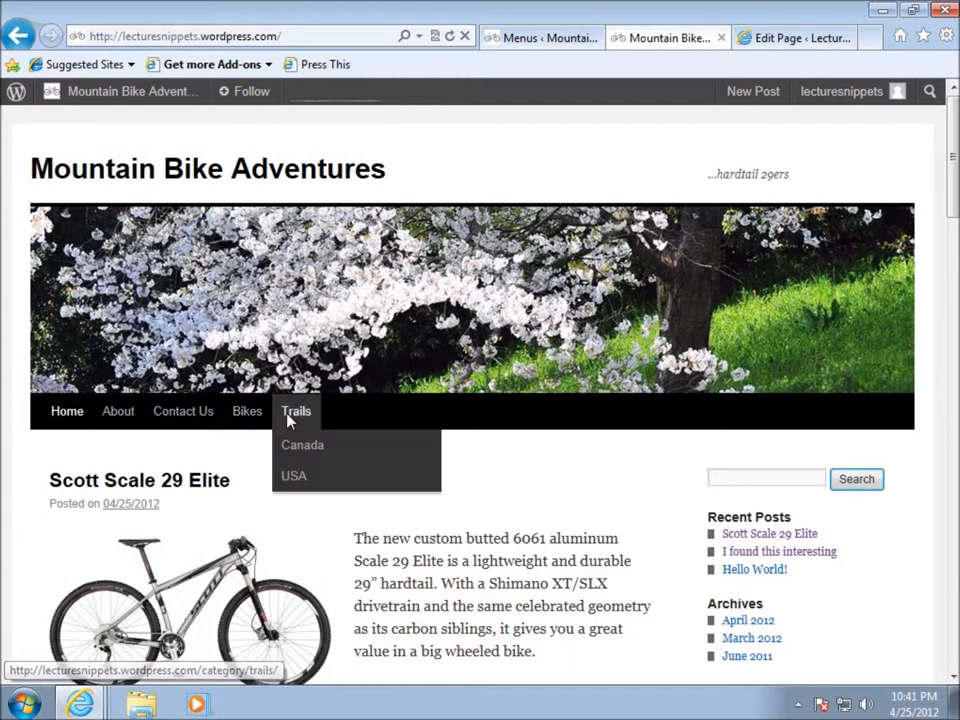
{"action": "mouse_move", "coordinate": [294, 475]}
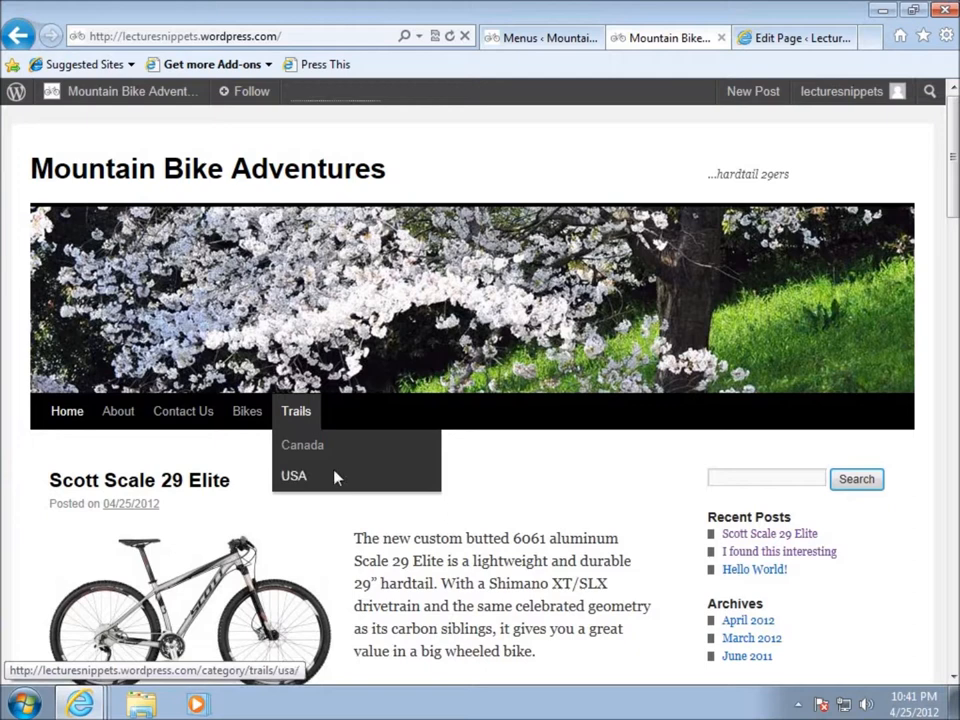
{"action": "mouse_move", "coordinate": [302, 424]}
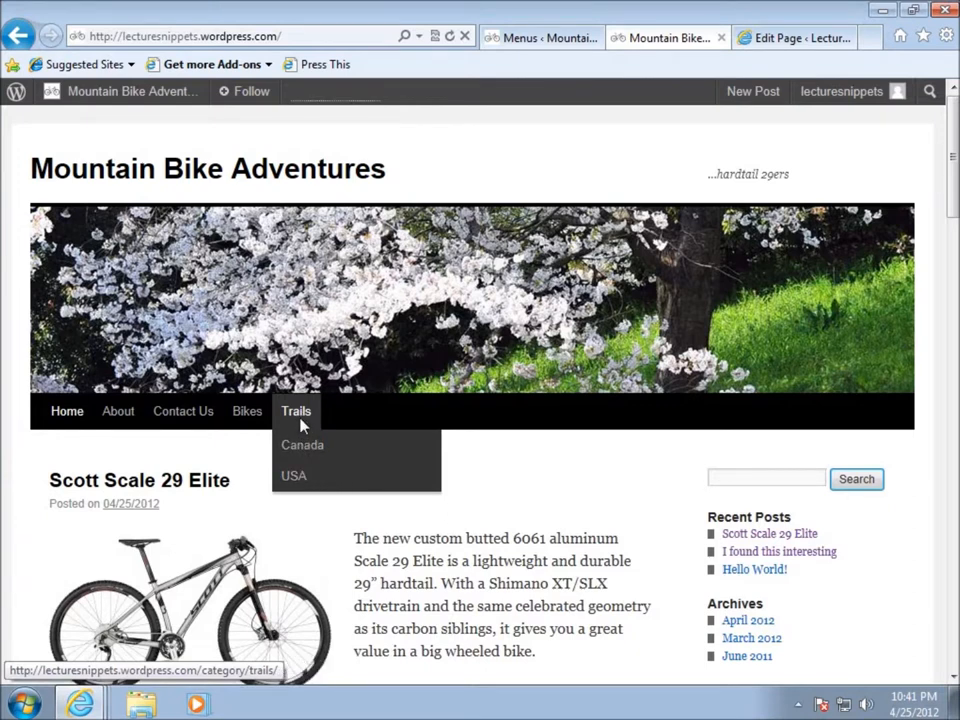
{"action": "mouse_move", "coordinate": [296, 476]}
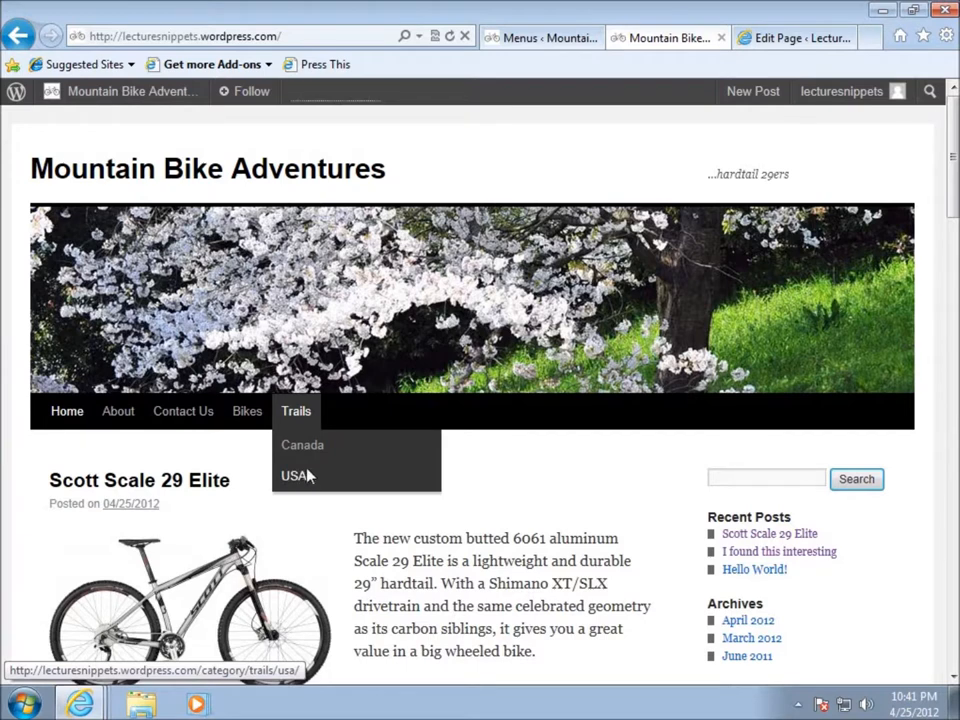
{"action": "mouse_move", "coordinate": [307, 445]}
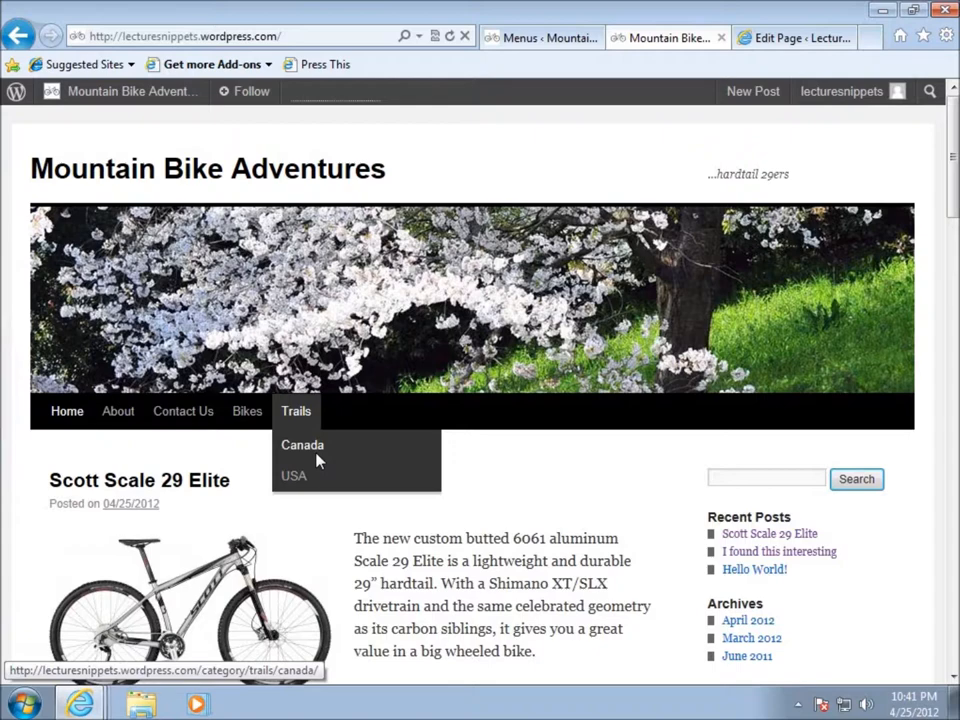
{"action": "mouse_move", "coordinate": [570, 420]}
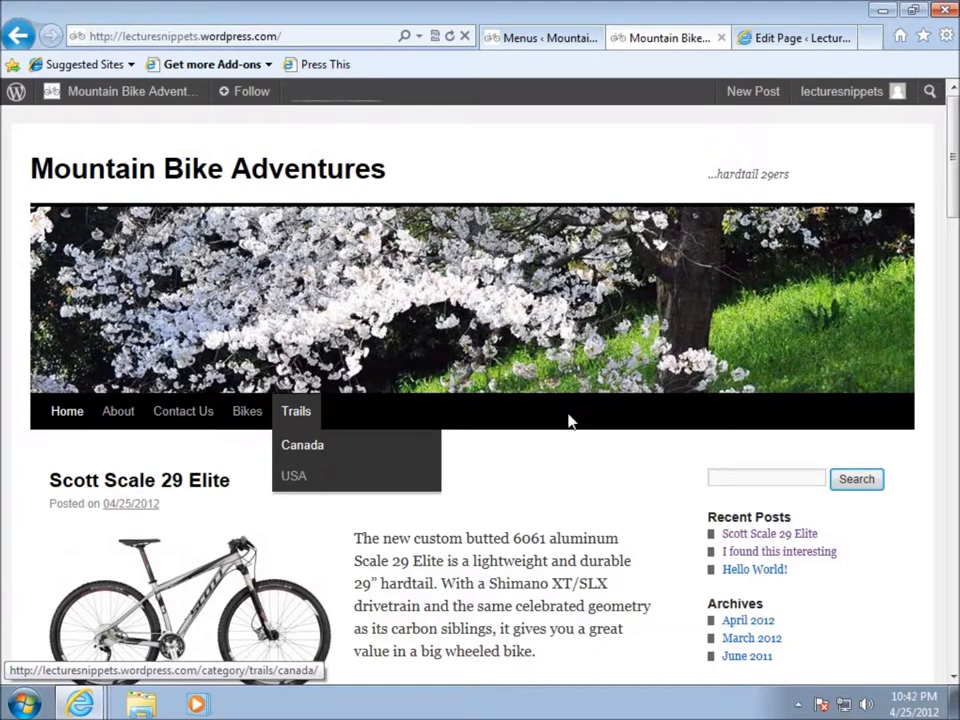